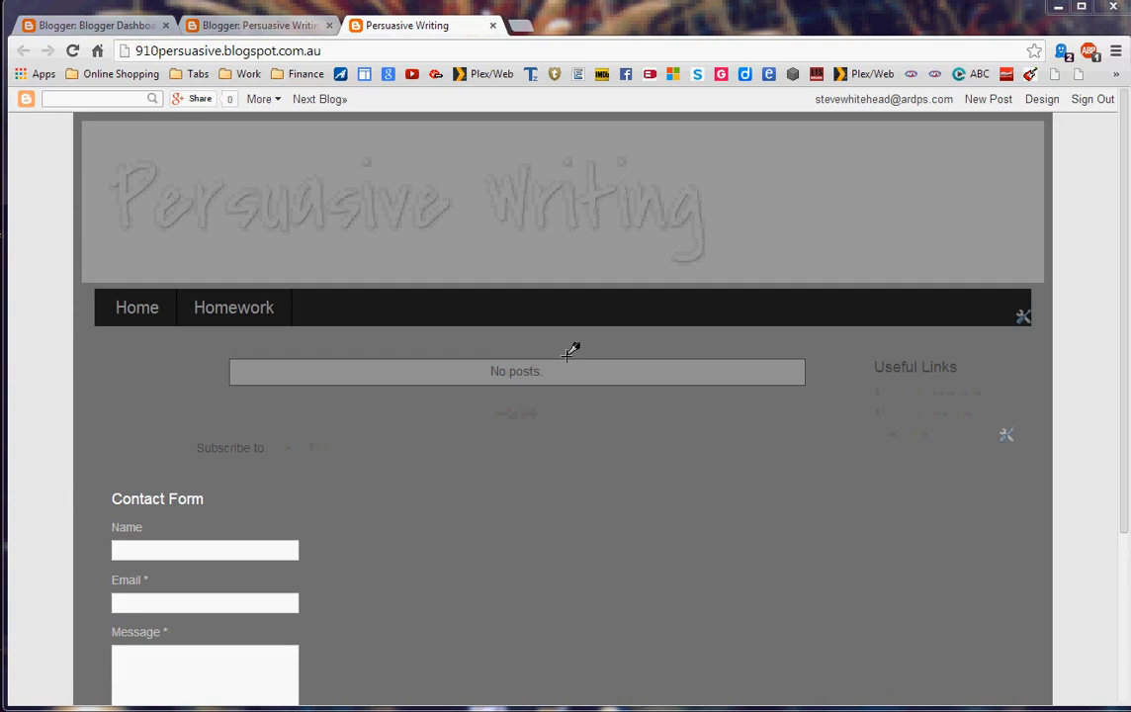
pyautogui.moveTo(761, 381)
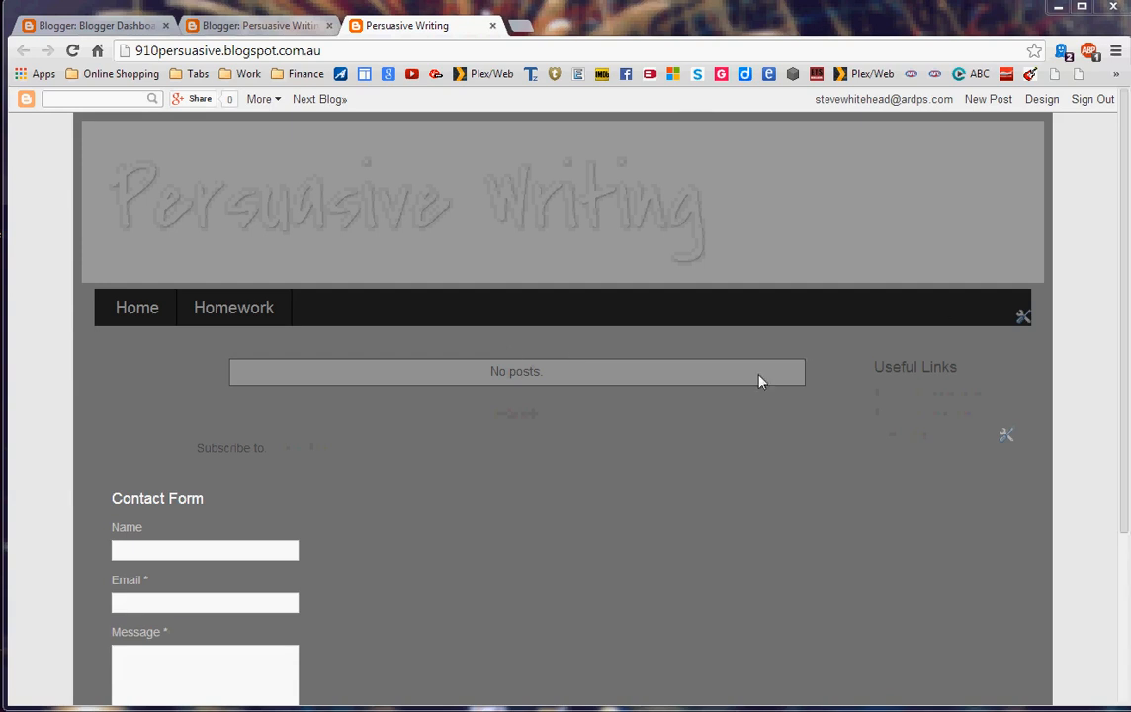
pyautogui.moveTo(152, 427)
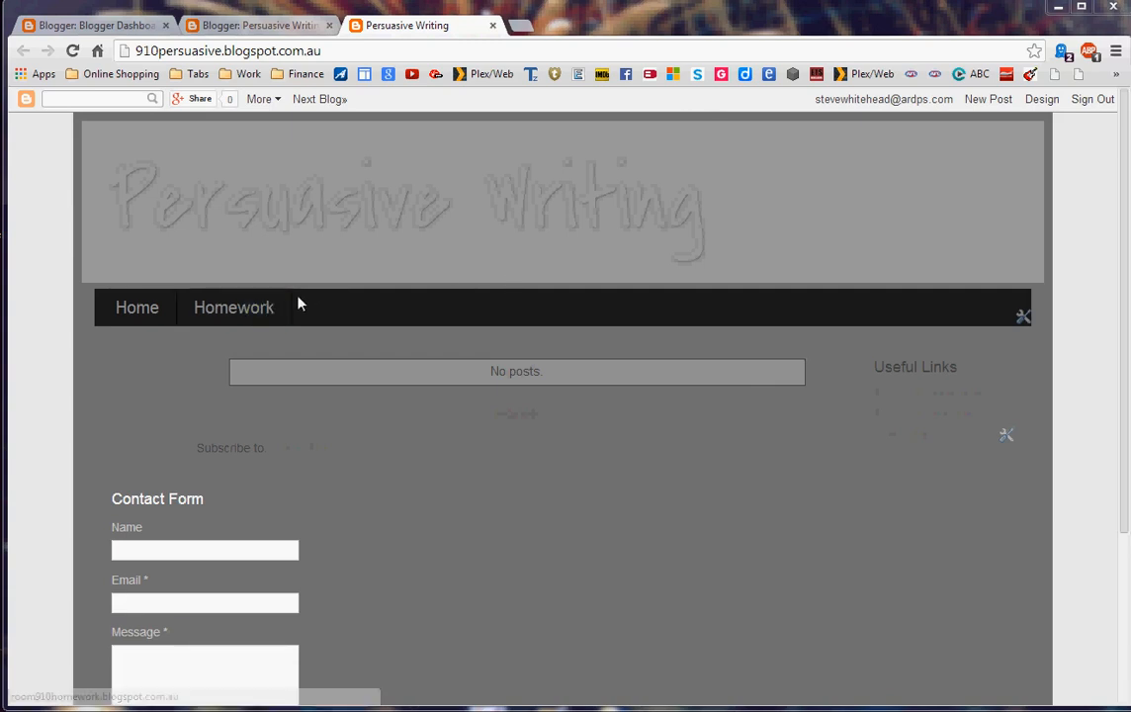
pyautogui.moveTo(467, 304)
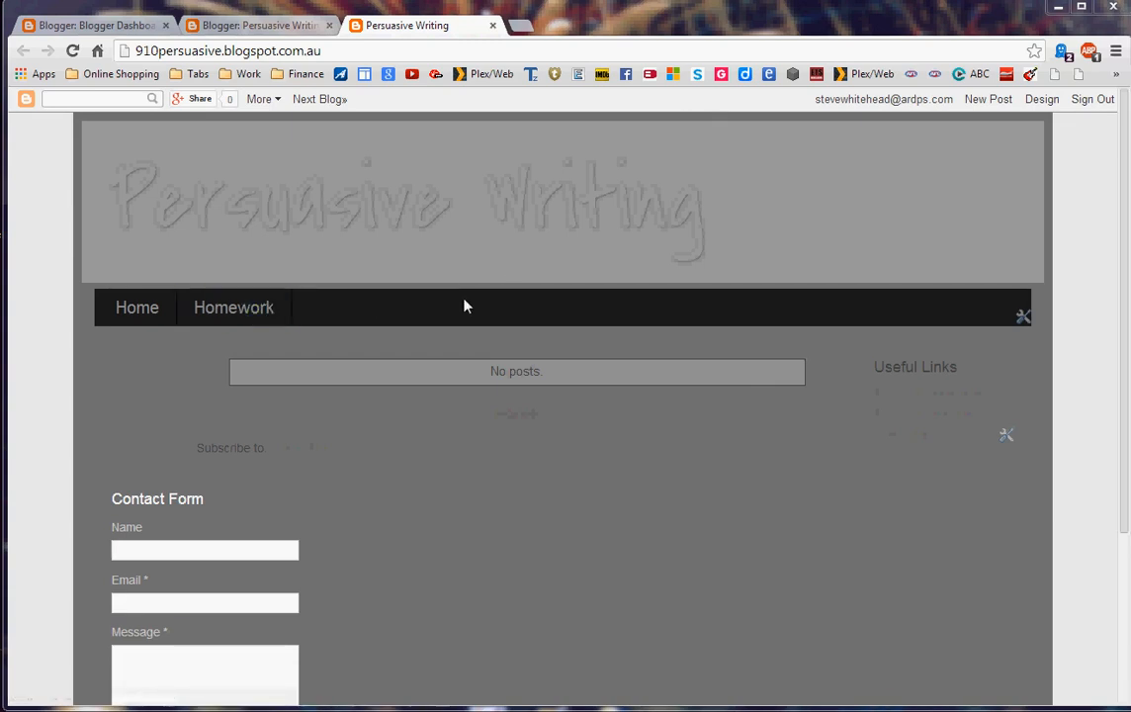
pyautogui.moveTo(934, 393)
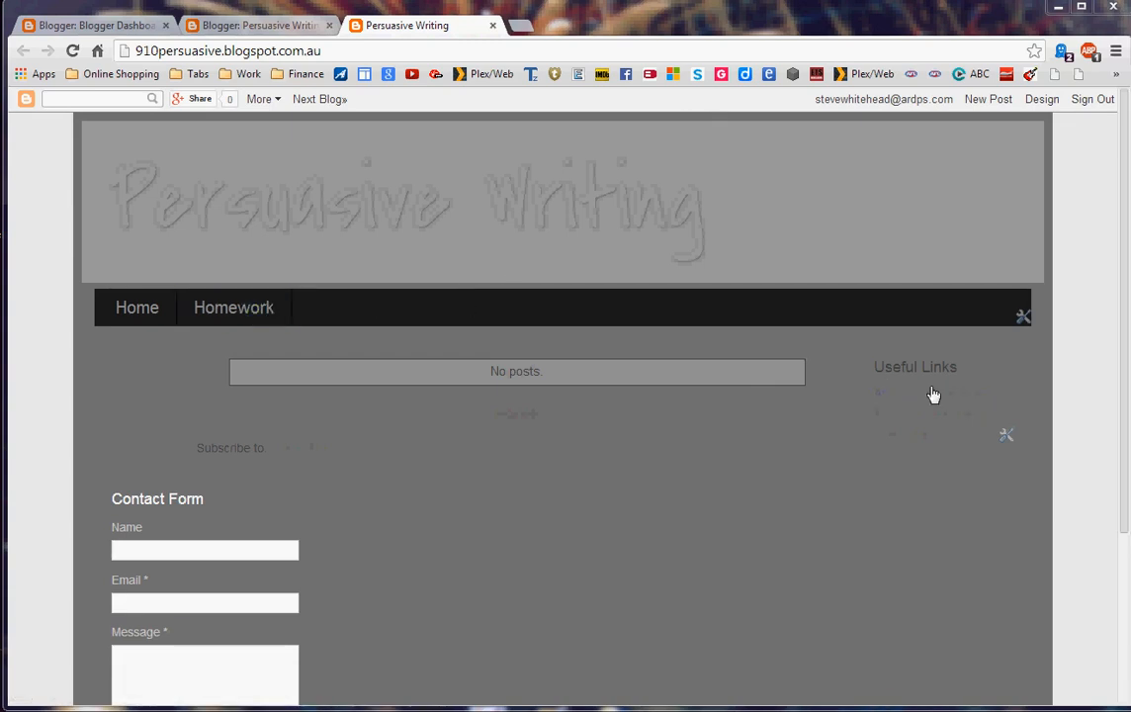
pyautogui.moveTo(910, 476)
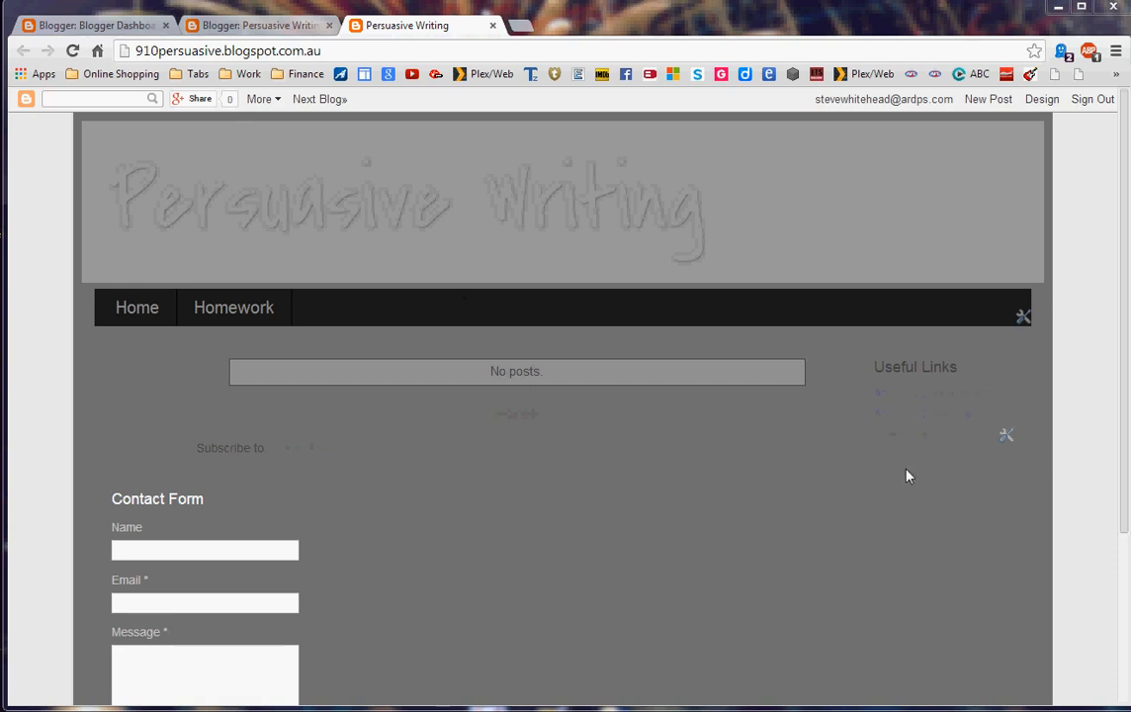
pyautogui.moveTo(947, 442)
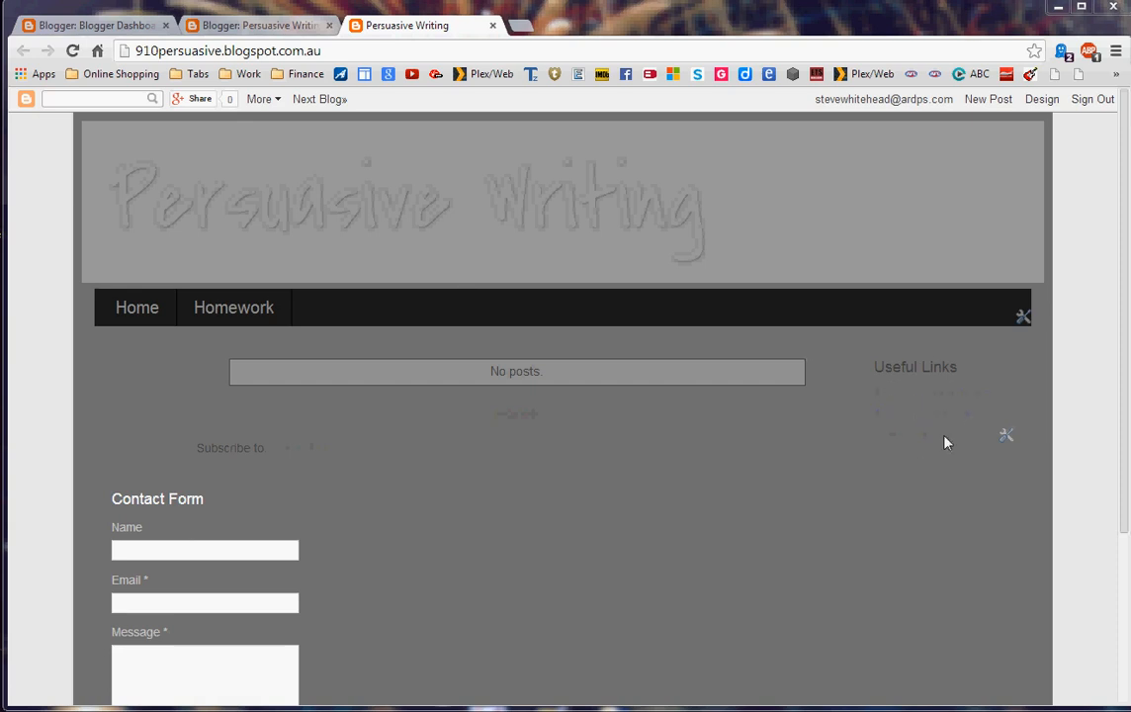
pyautogui.moveTo(921, 404)
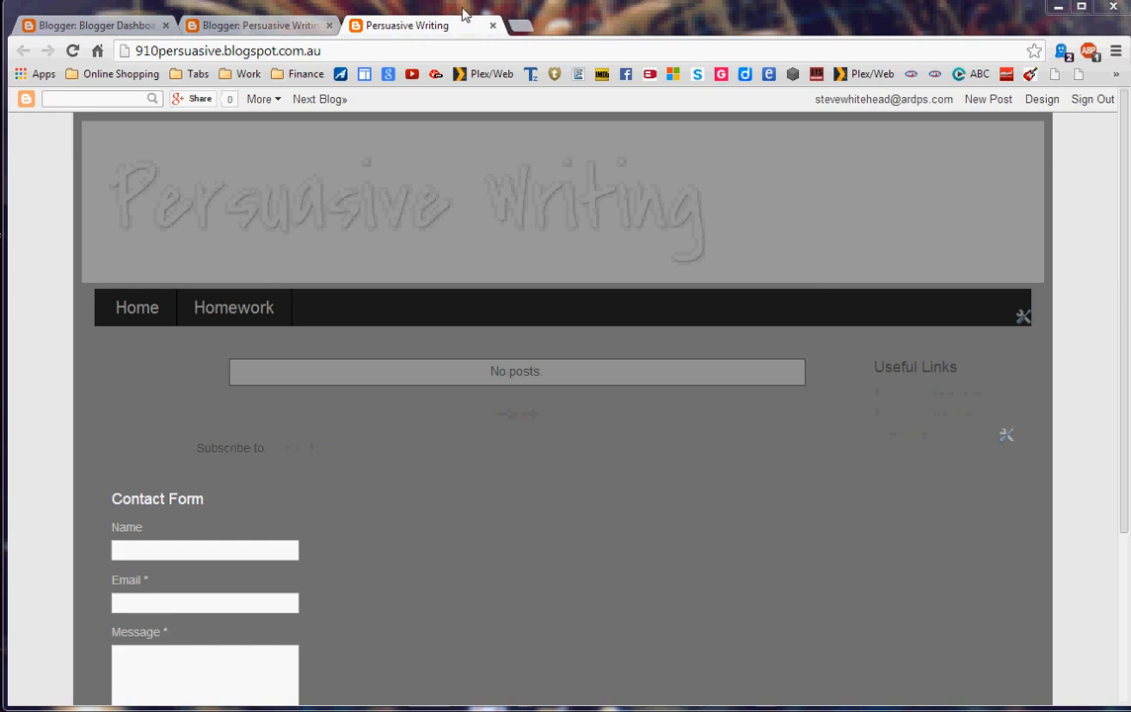
pyautogui.moveTo(495, 23)
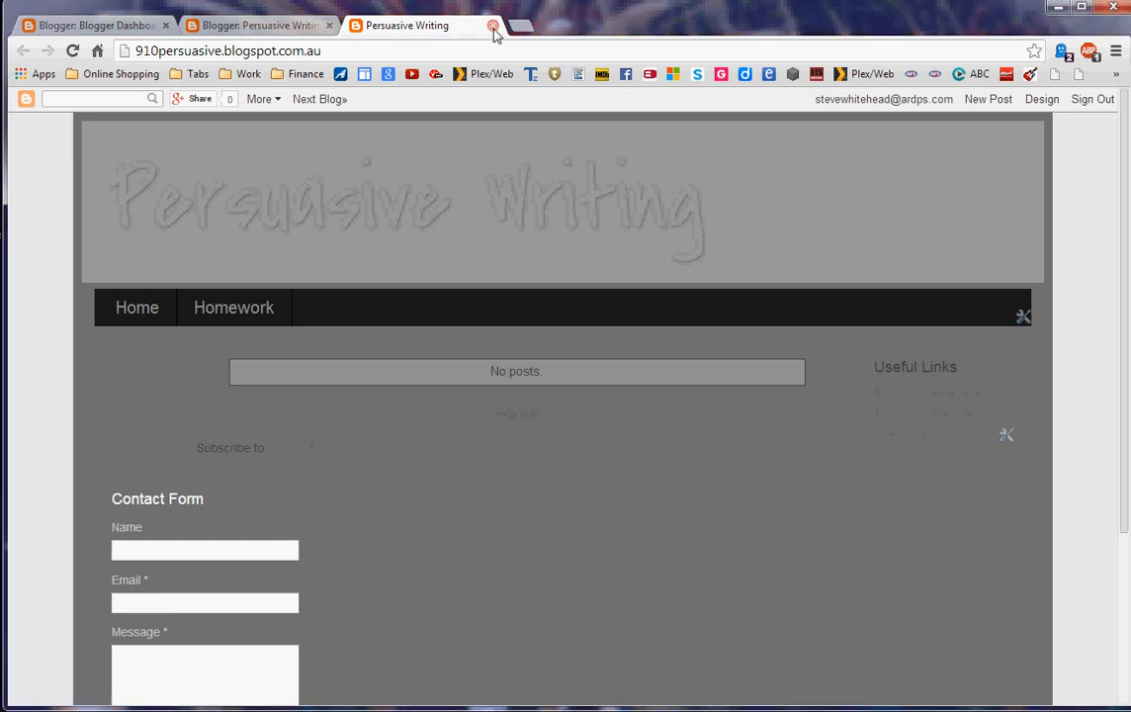
# Close the live blog tab and reopen the Persuasive Writing Layout page from the expanded dashboard list
pyautogui.click(510, 26)
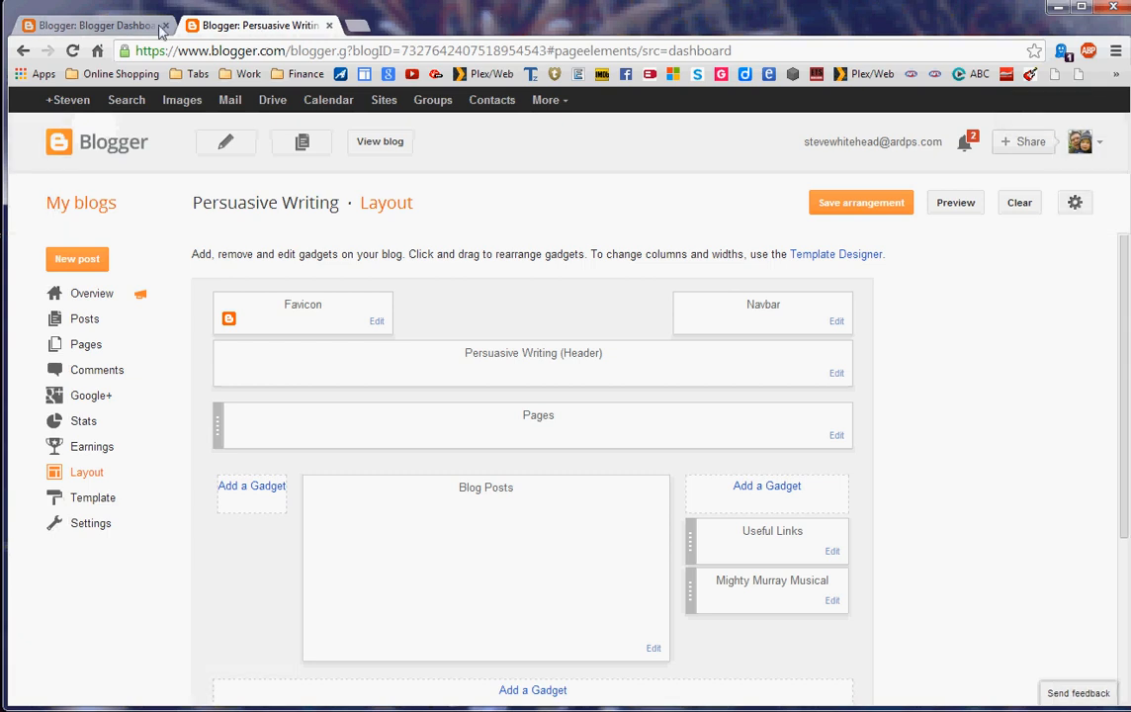
pyautogui.click(99, 19)
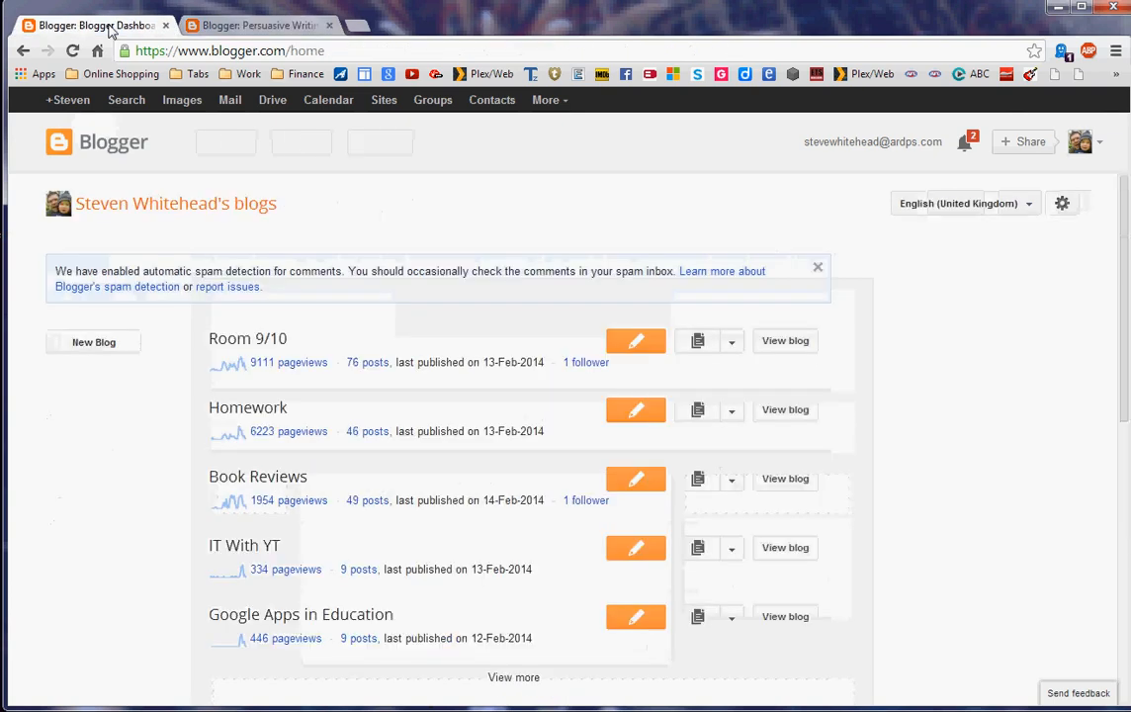
pyautogui.moveTo(514, 680)
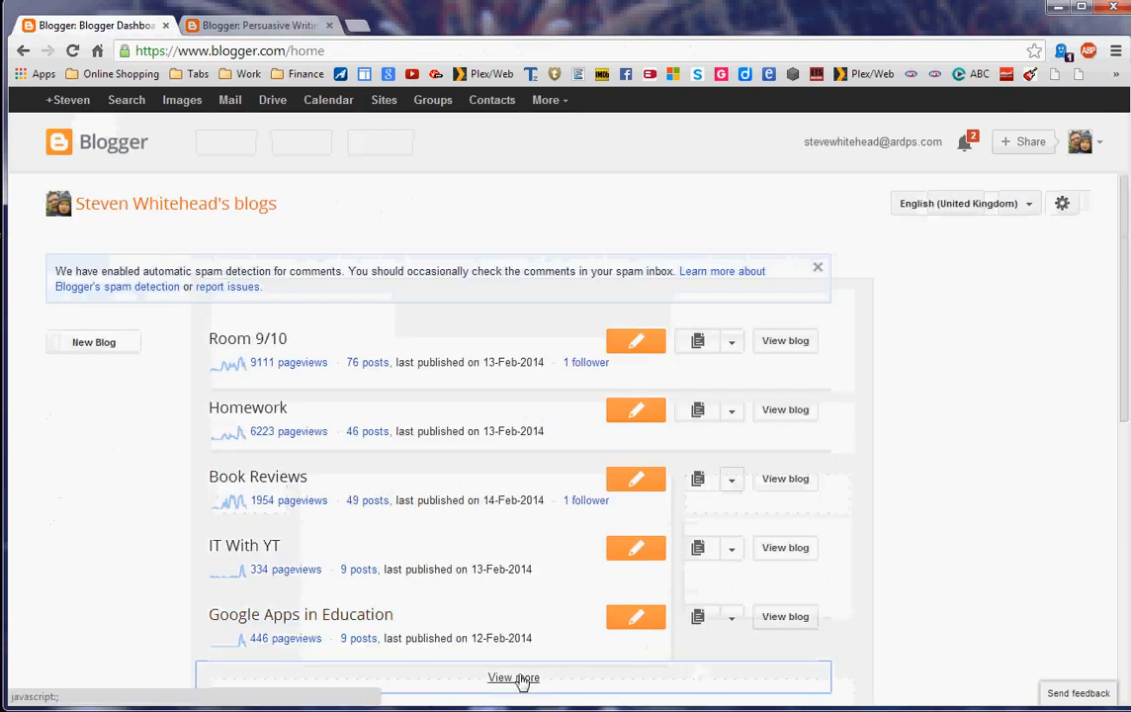
pyautogui.click(509, 678)
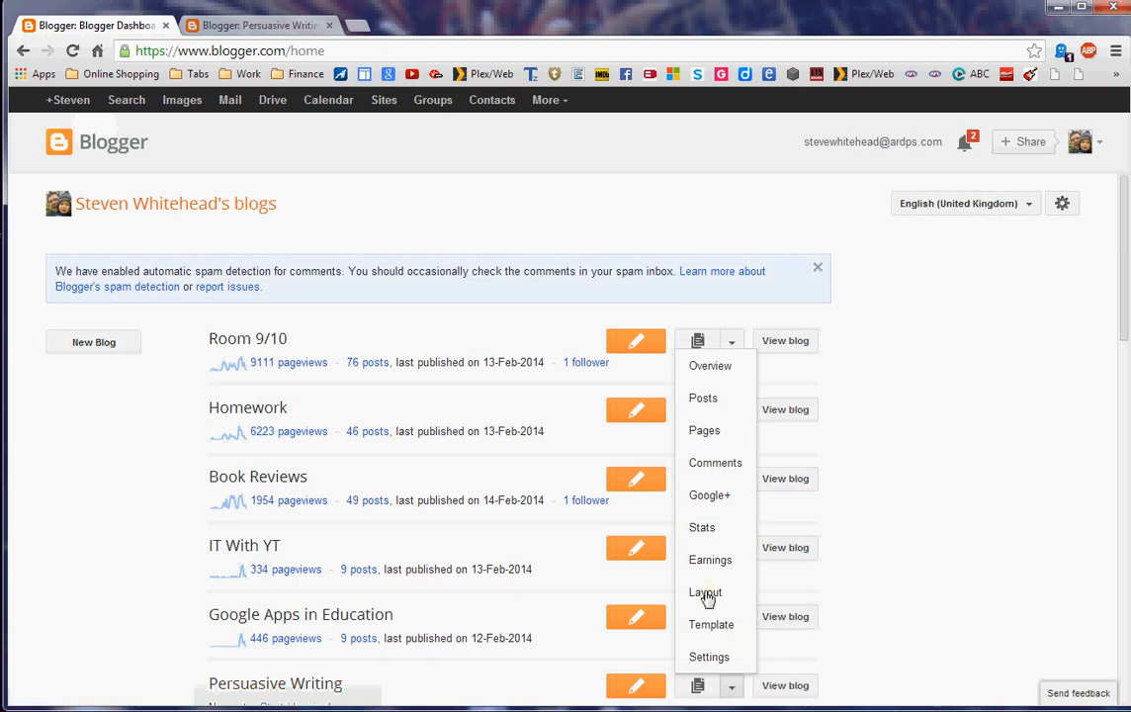
pyautogui.click(704, 593)
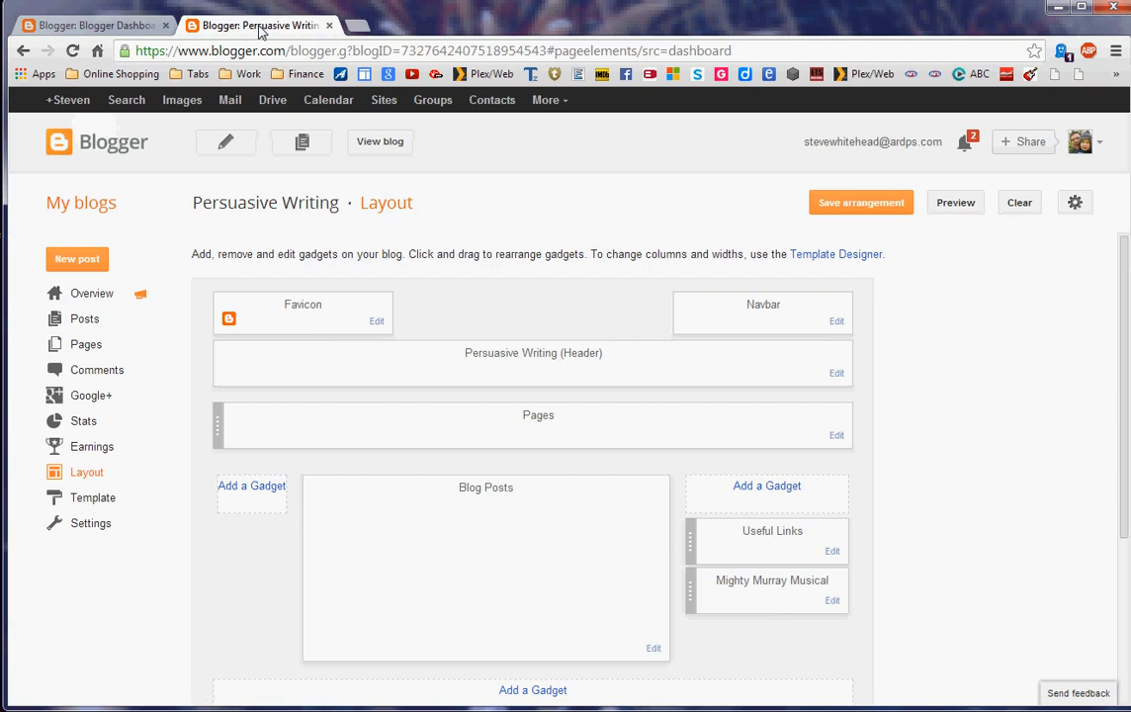
pyautogui.moveTo(854, 267)
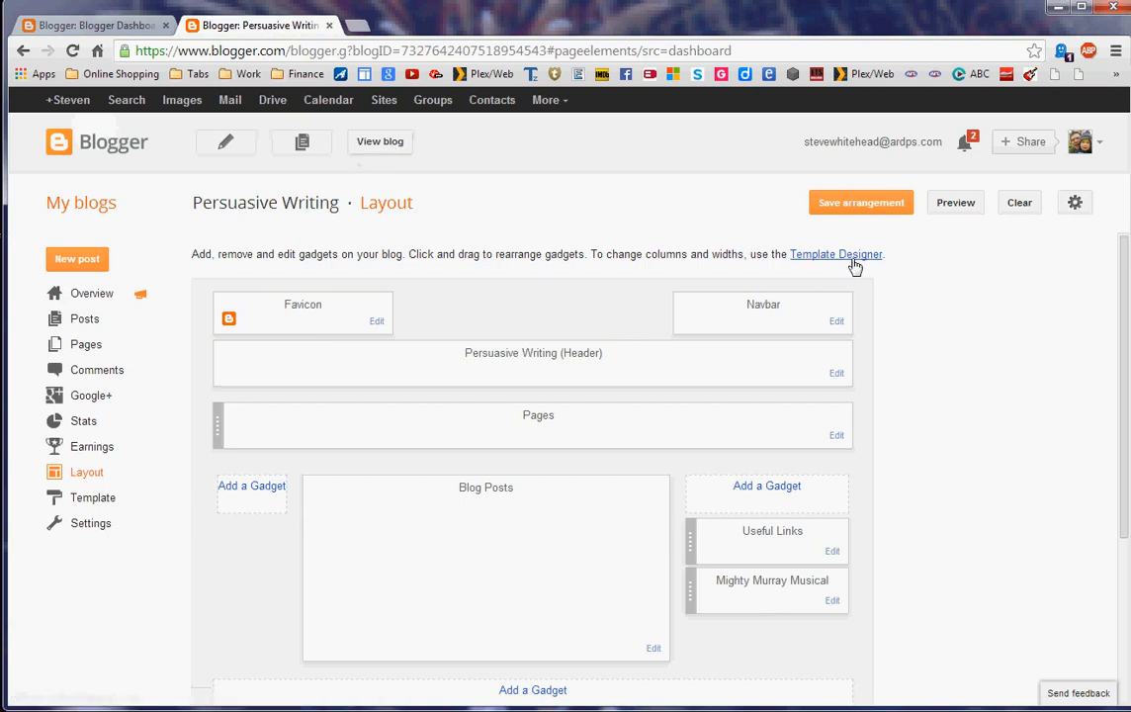
pyautogui.moveTo(838, 249)
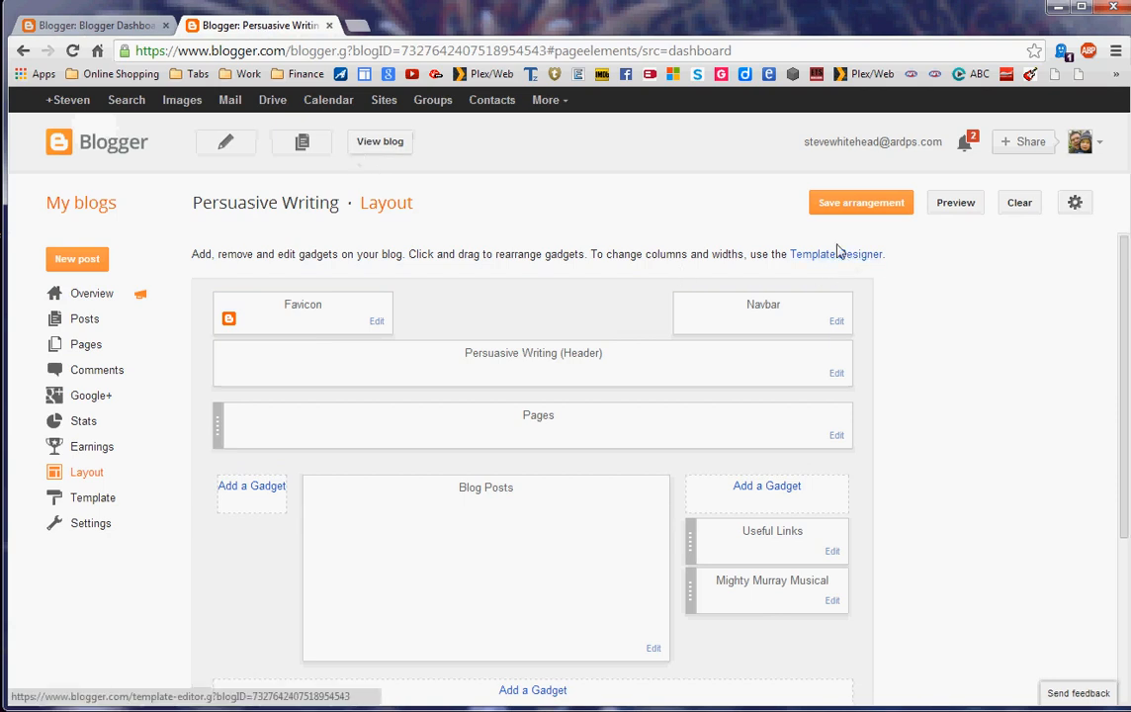
# Enter the Template Designer and view the Background and Adjust widths settings
pyautogui.click(837, 253)
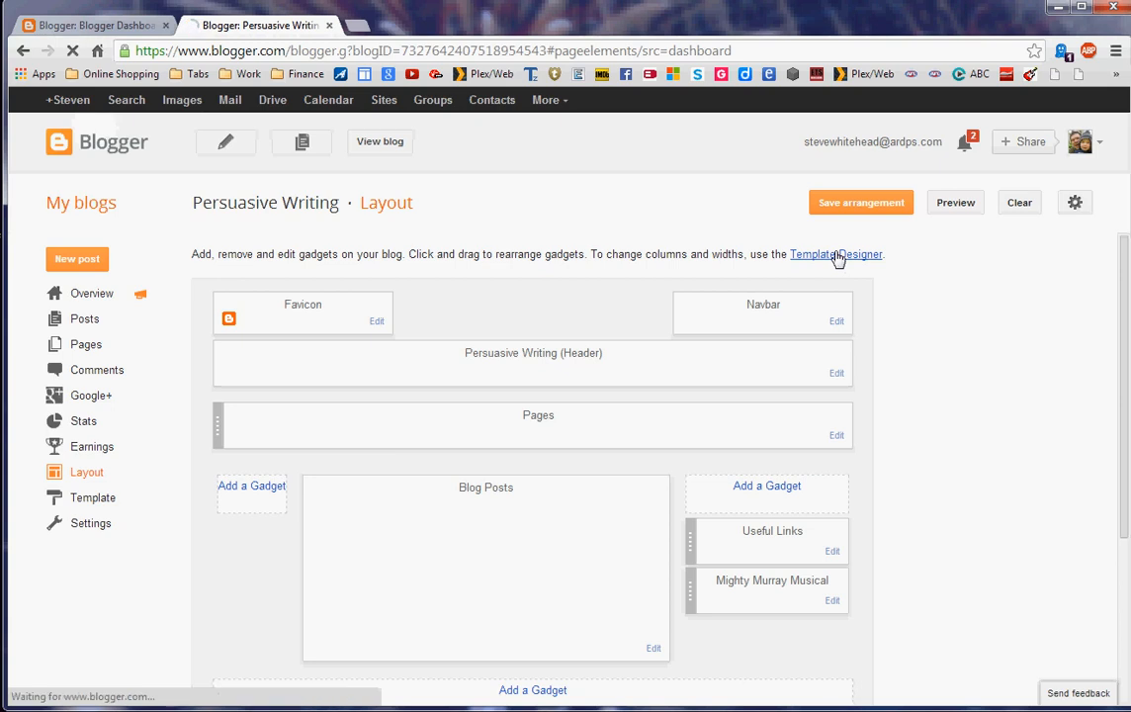
pyautogui.click(835, 253)
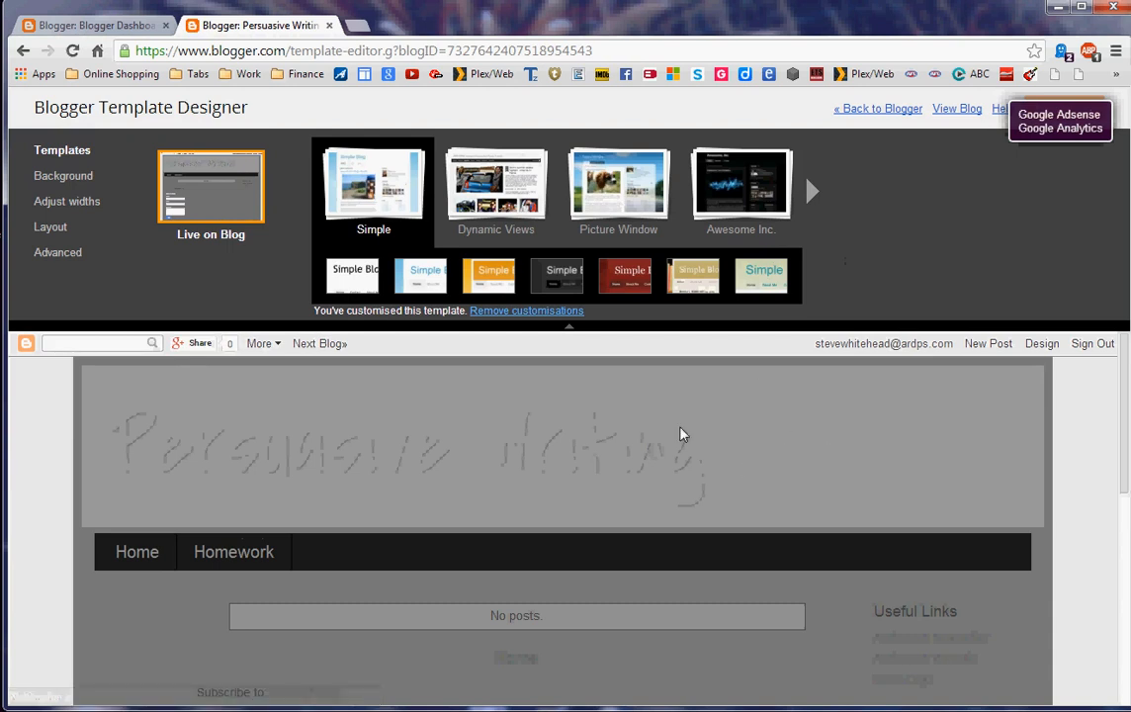
pyautogui.moveTo(68, 178)
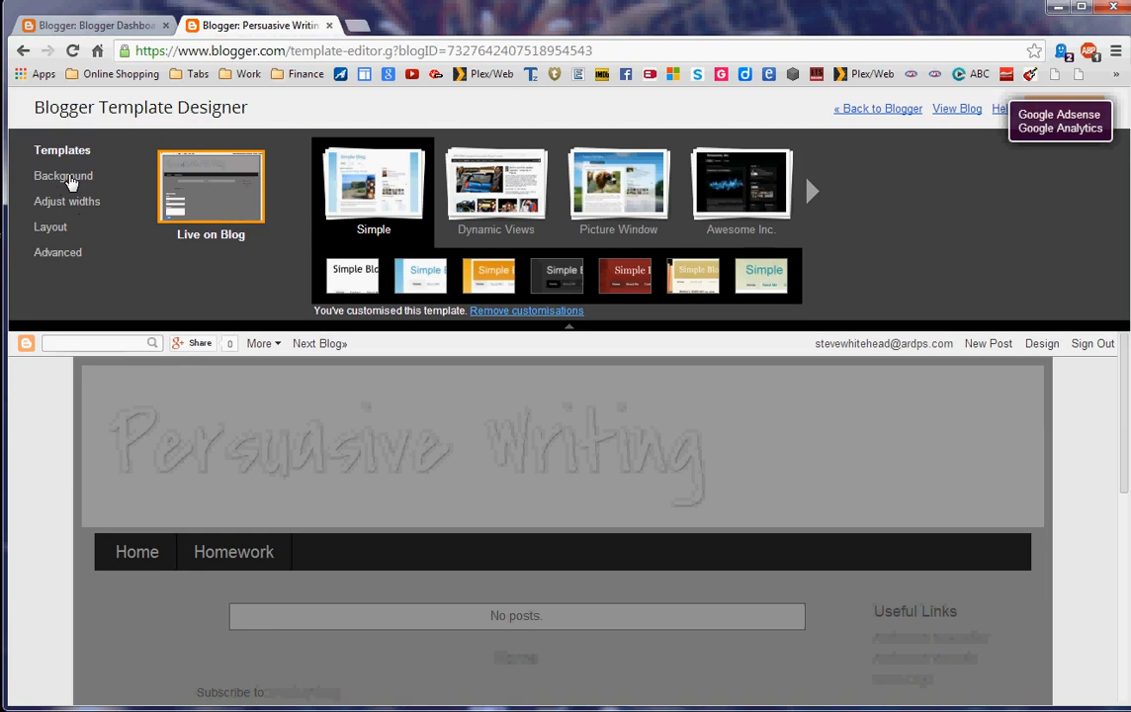
pyautogui.click(65, 176)
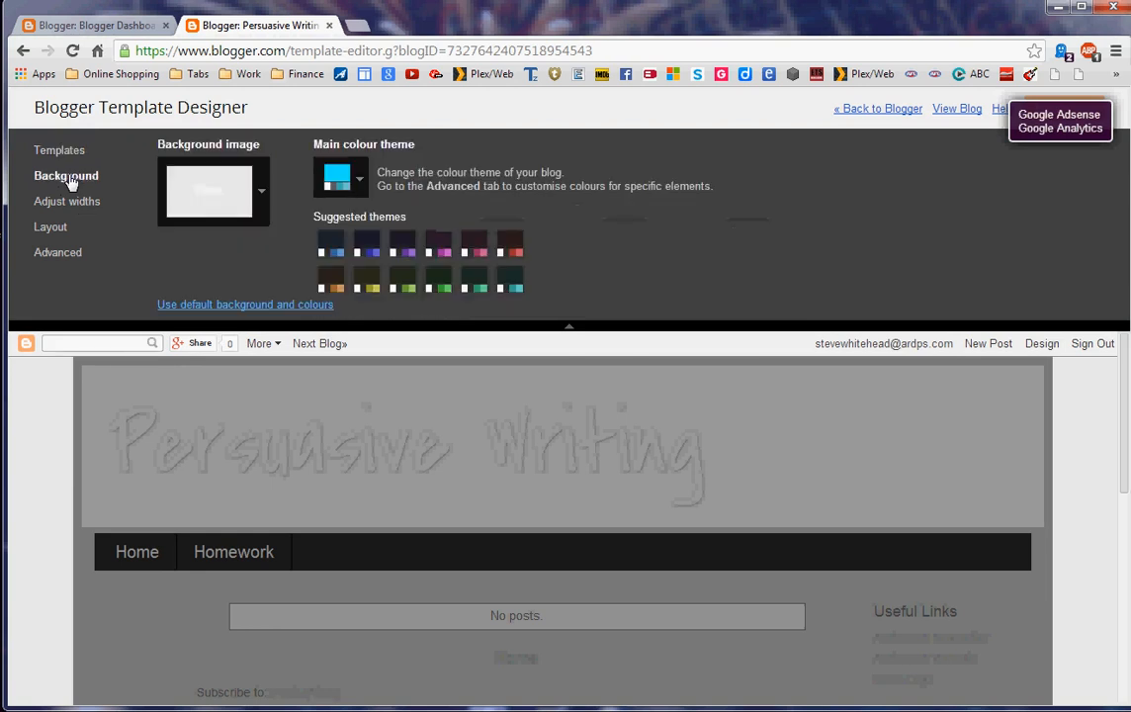
pyautogui.moveTo(119, 186)
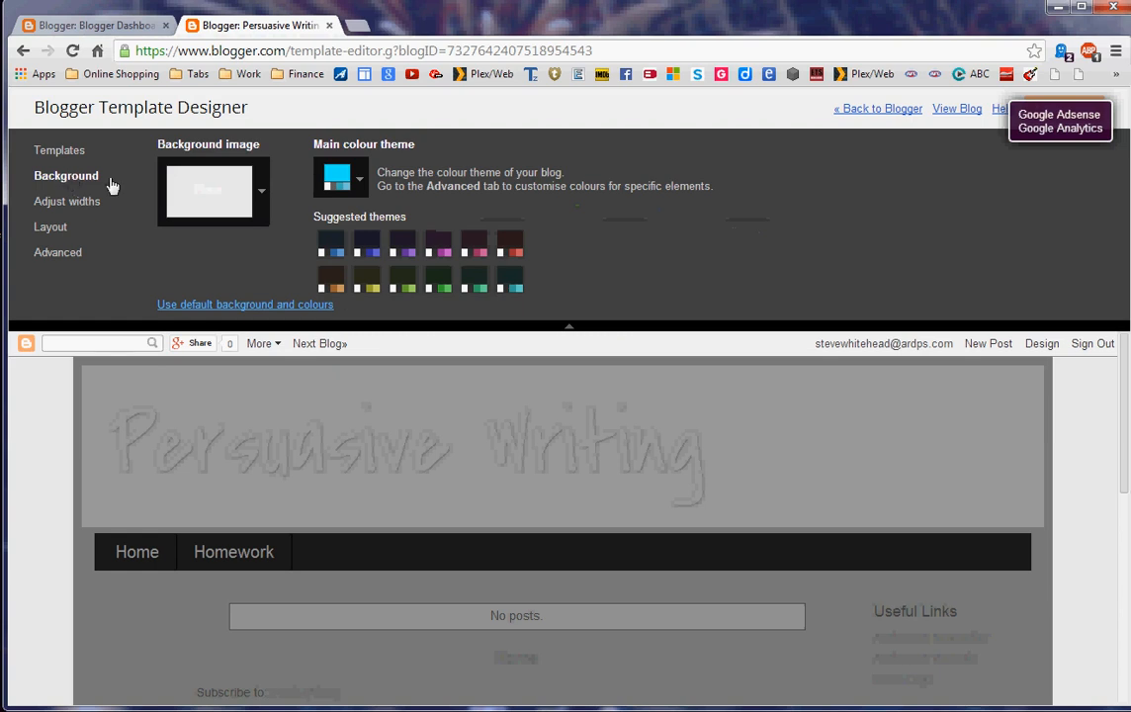
pyautogui.click(67, 201)
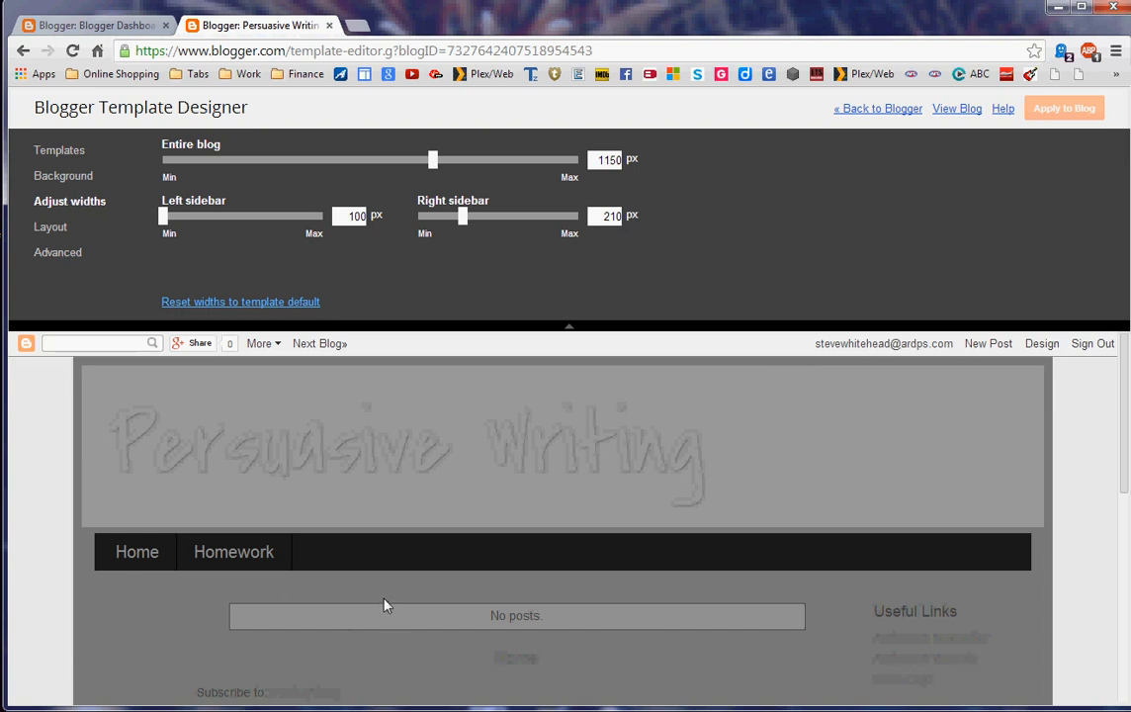
pyautogui.moveTo(918, 660)
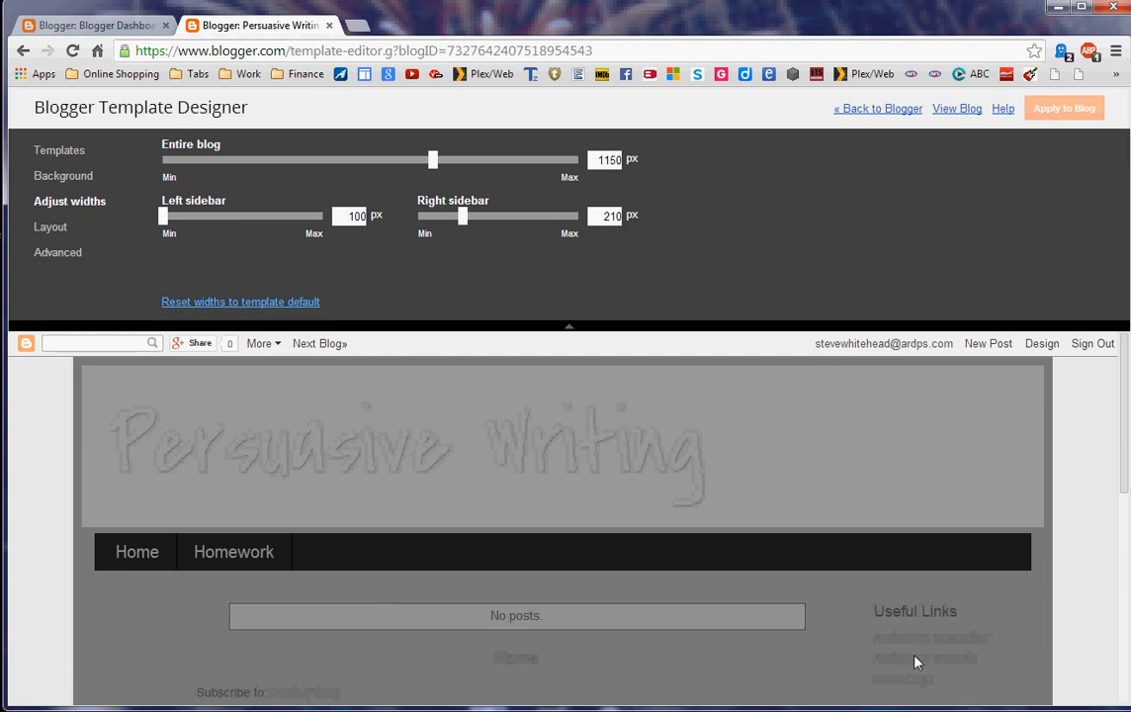
pyautogui.moveTo(218, 263)
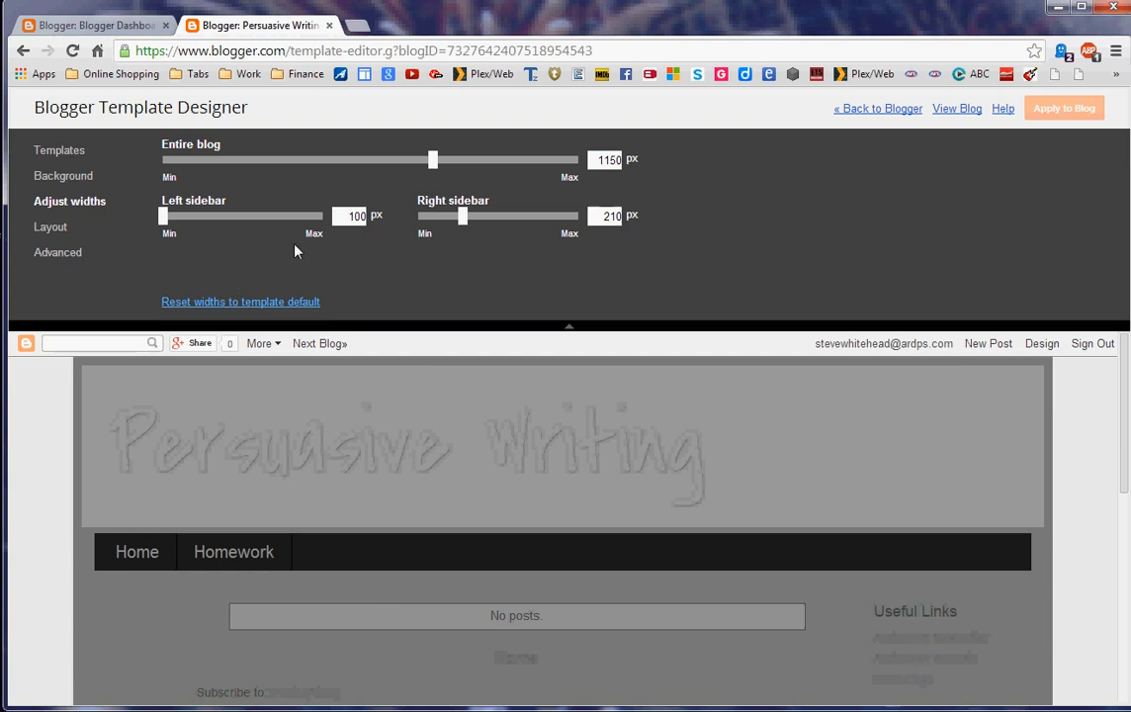
# Browse the Advanced settings for tabs text, post title and link colours
pyautogui.click(52, 226)
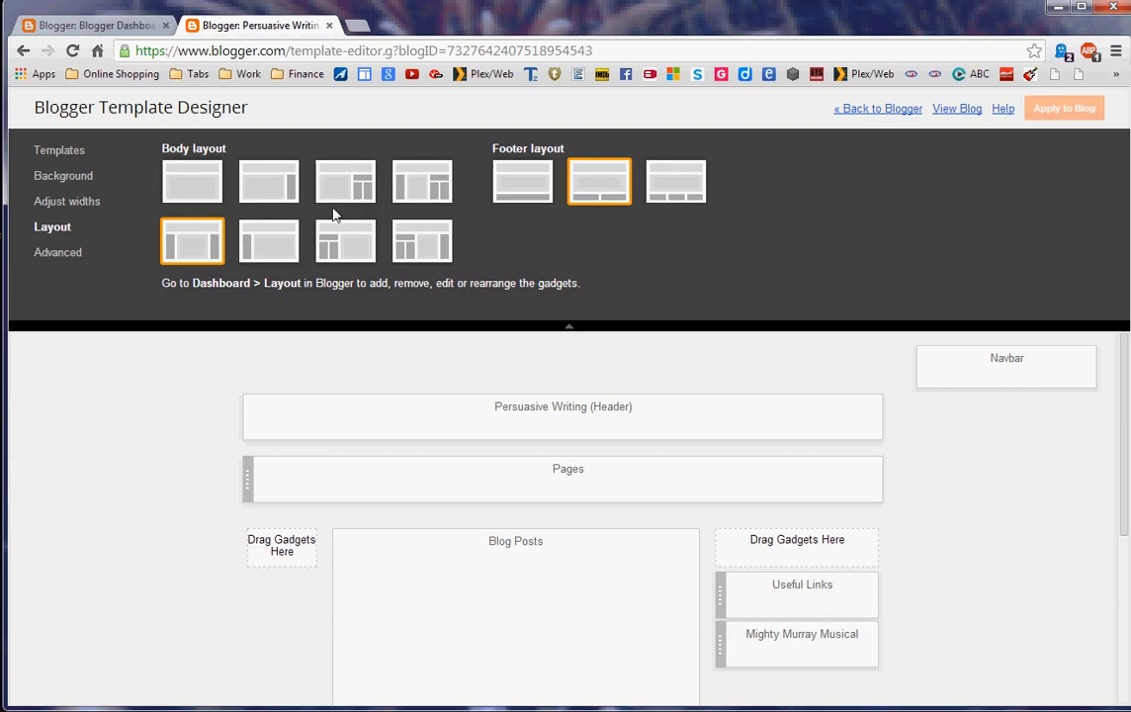
pyautogui.moveTo(48, 255)
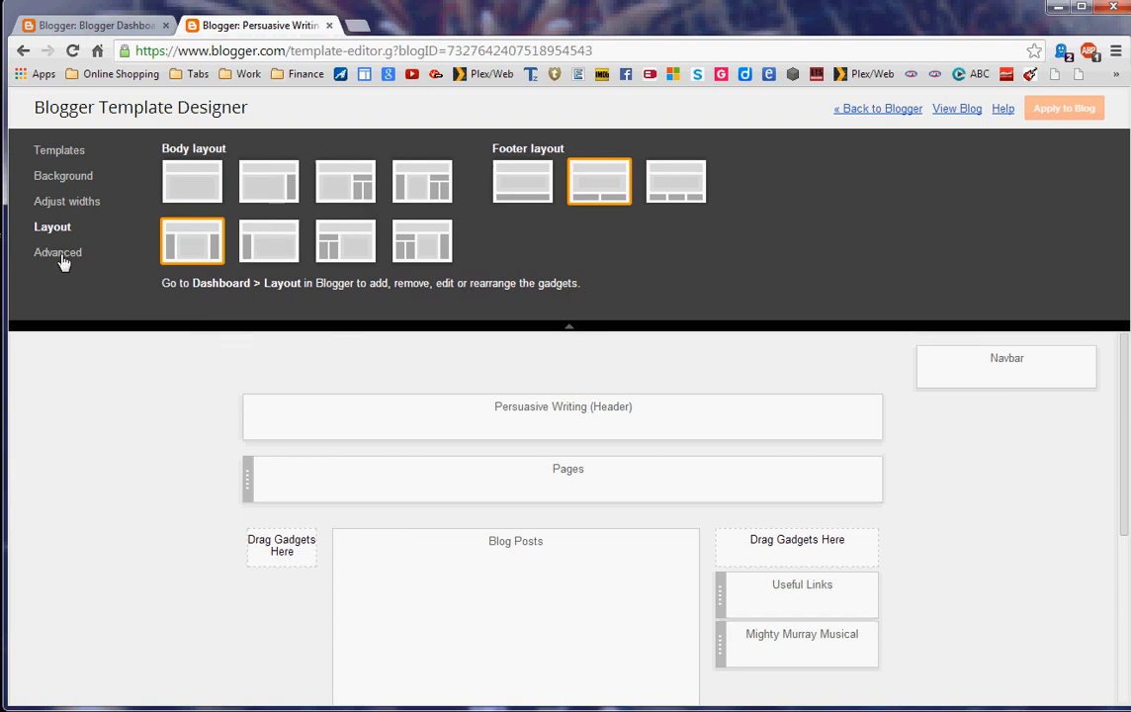
pyautogui.click(57, 254)
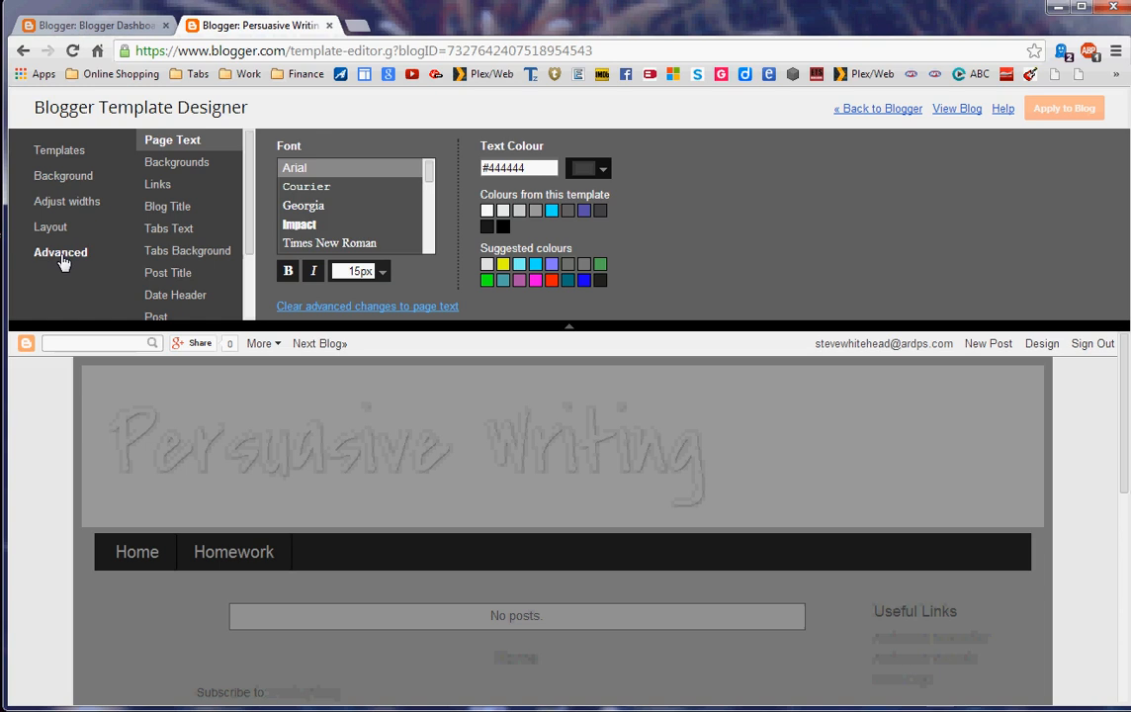
pyautogui.moveTo(101, 255)
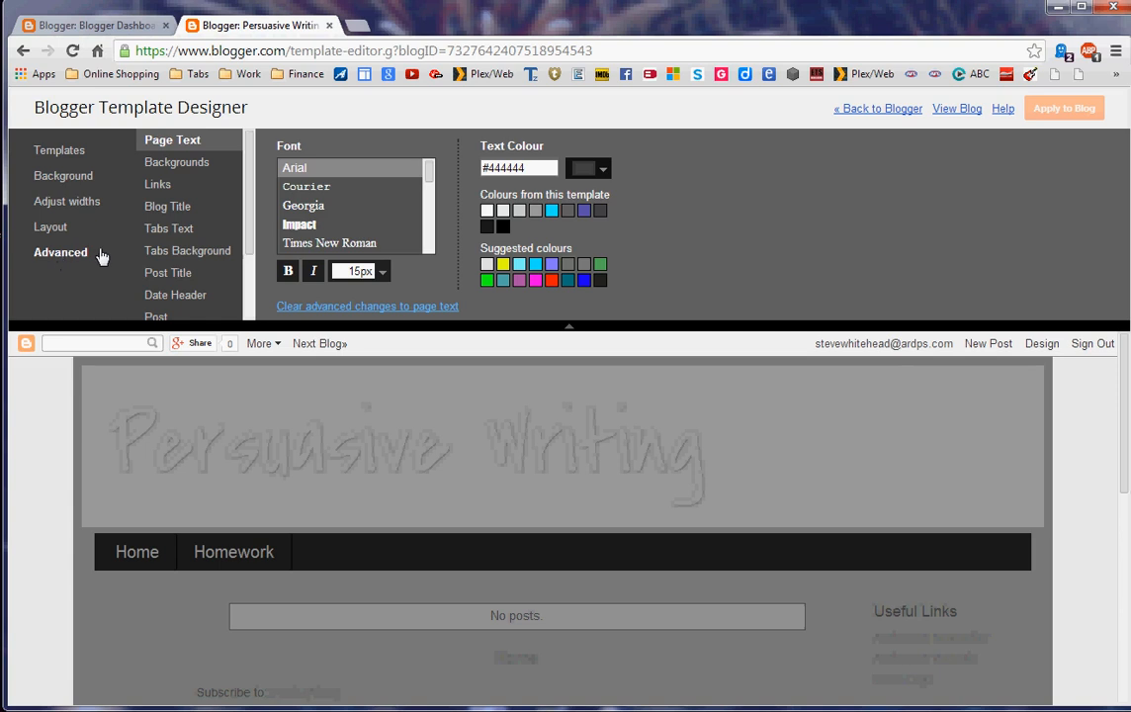
pyautogui.moveTo(253, 200)
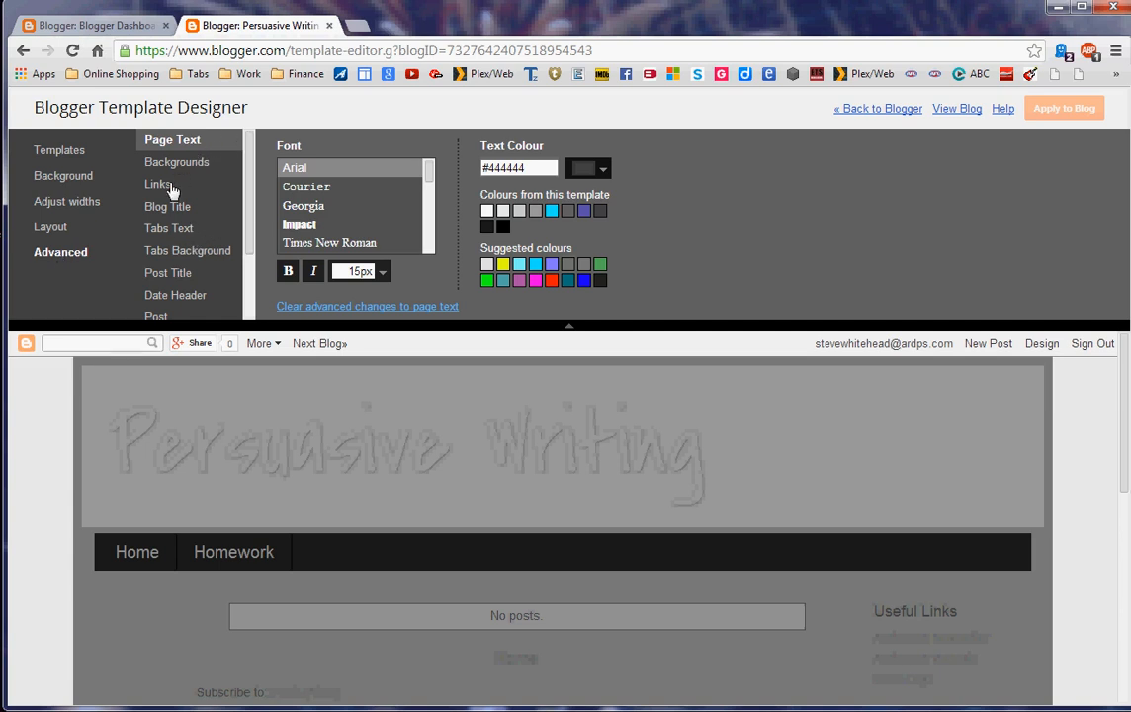
pyautogui.moveTo(1075, 593)
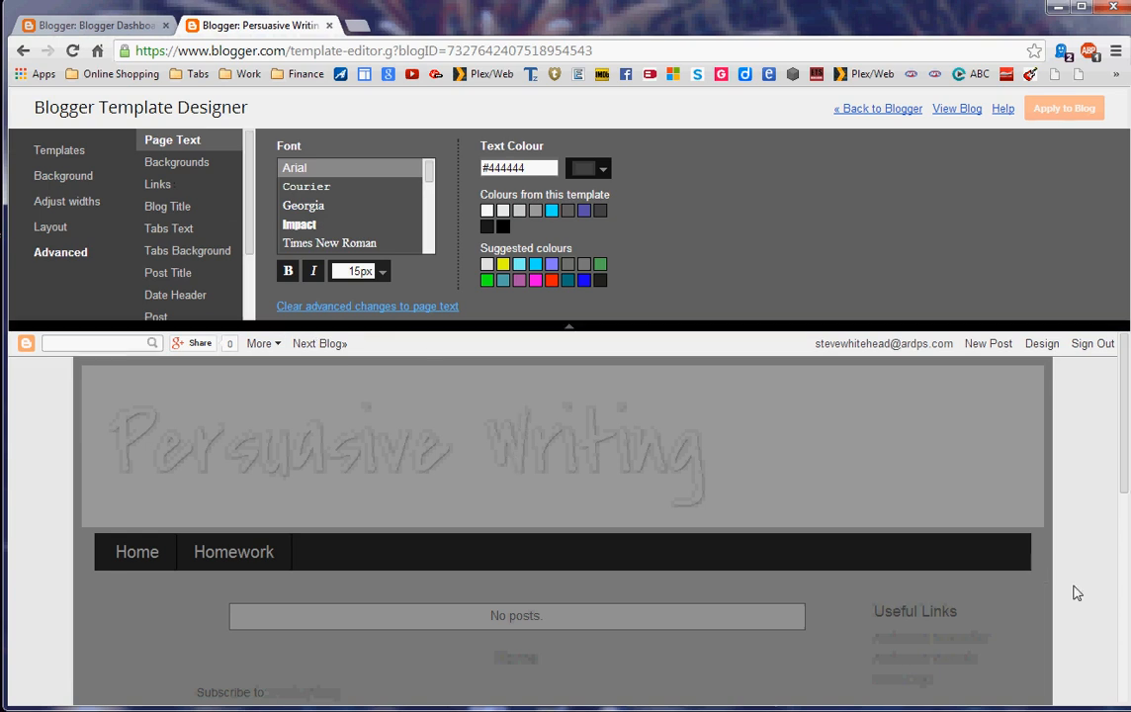
pyautogui.moveTo(276, 207)
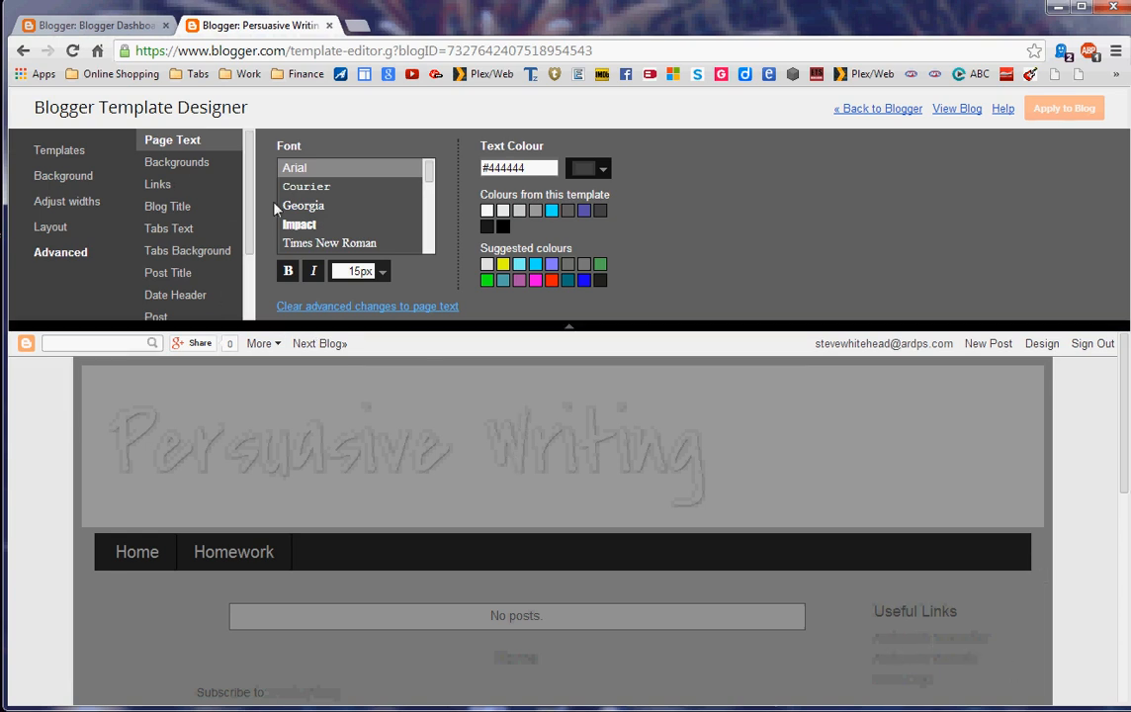
pyautogui.moveTo(168, 229)
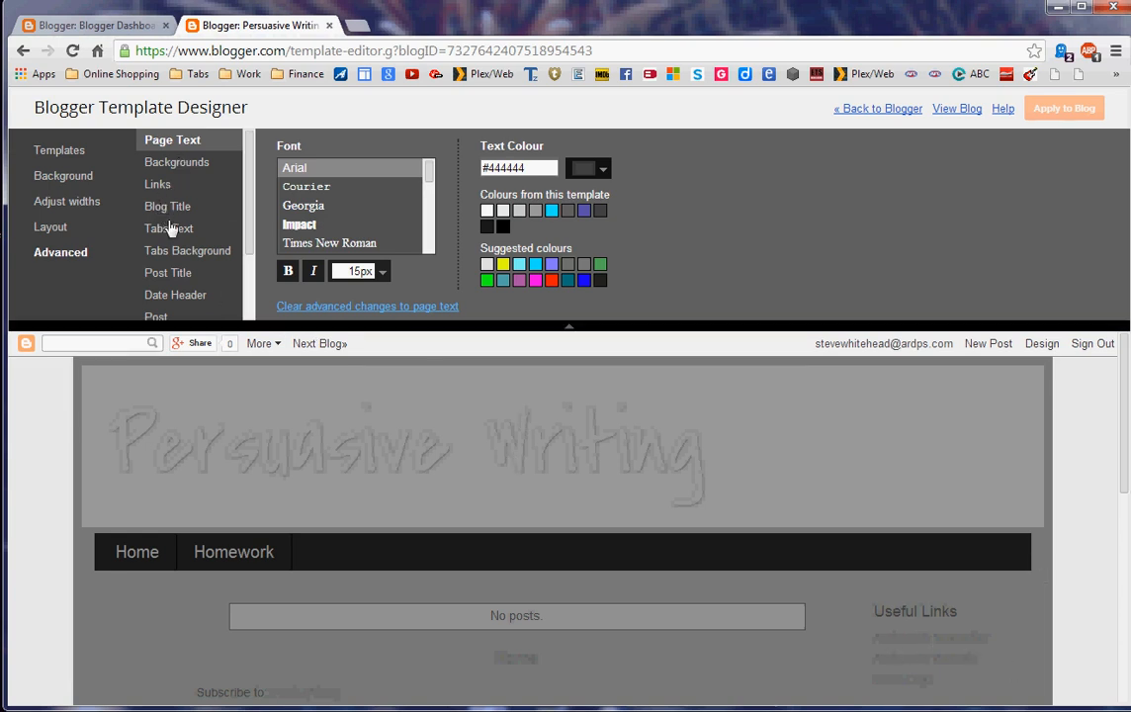
pyautogui.click(170, 230)
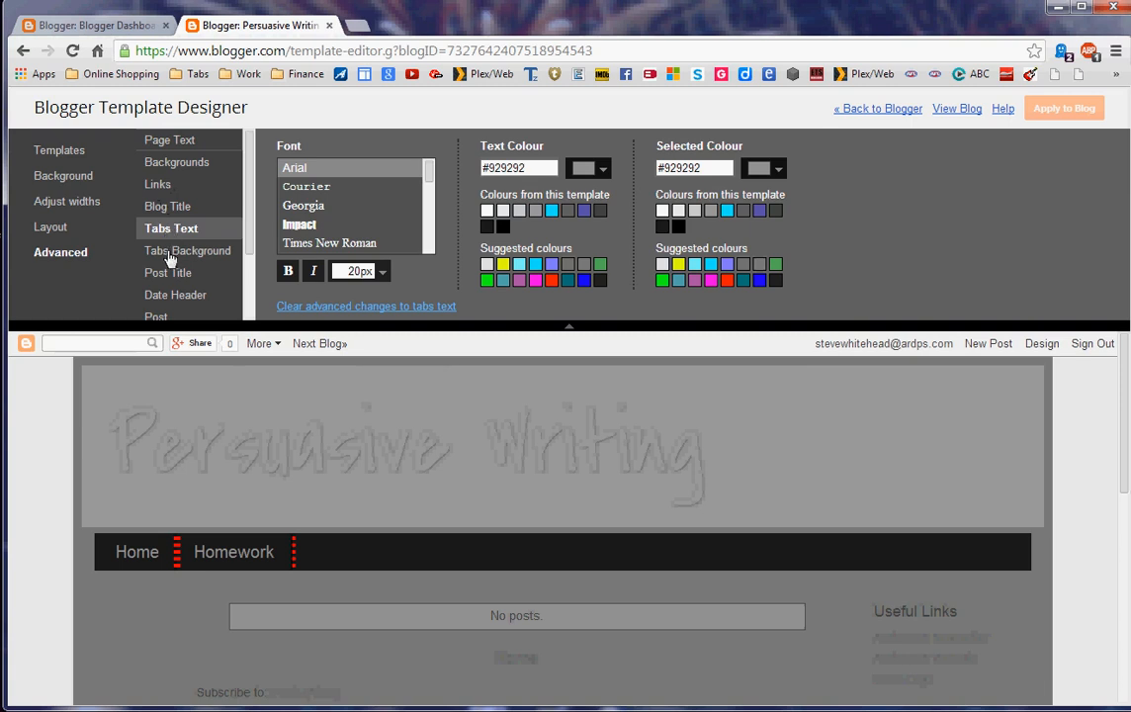
pyautogui.moveTo(186, 245)
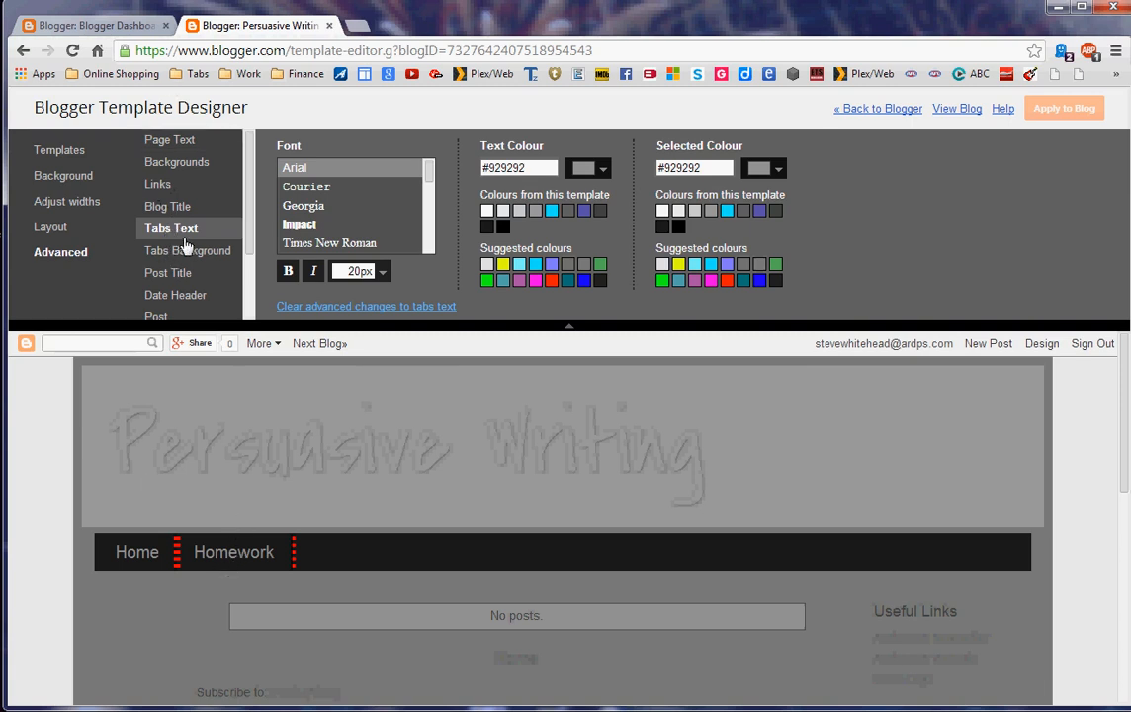
pyautogui.click(168, 273)
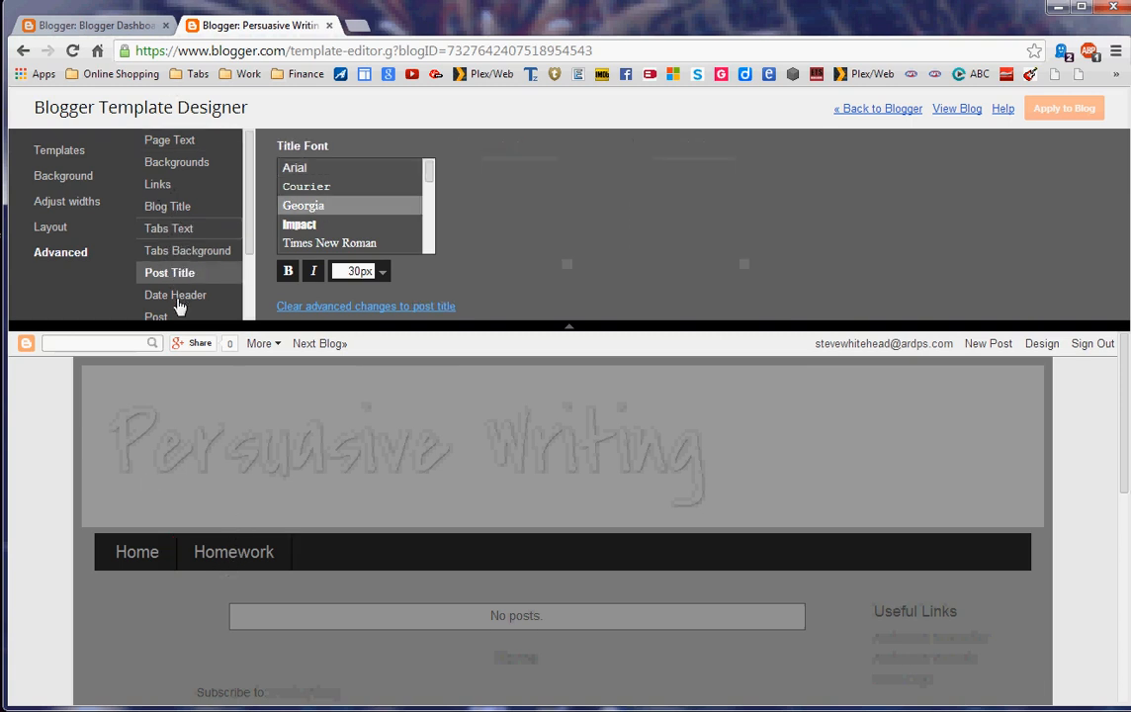
pyautogui.click(159, 184)
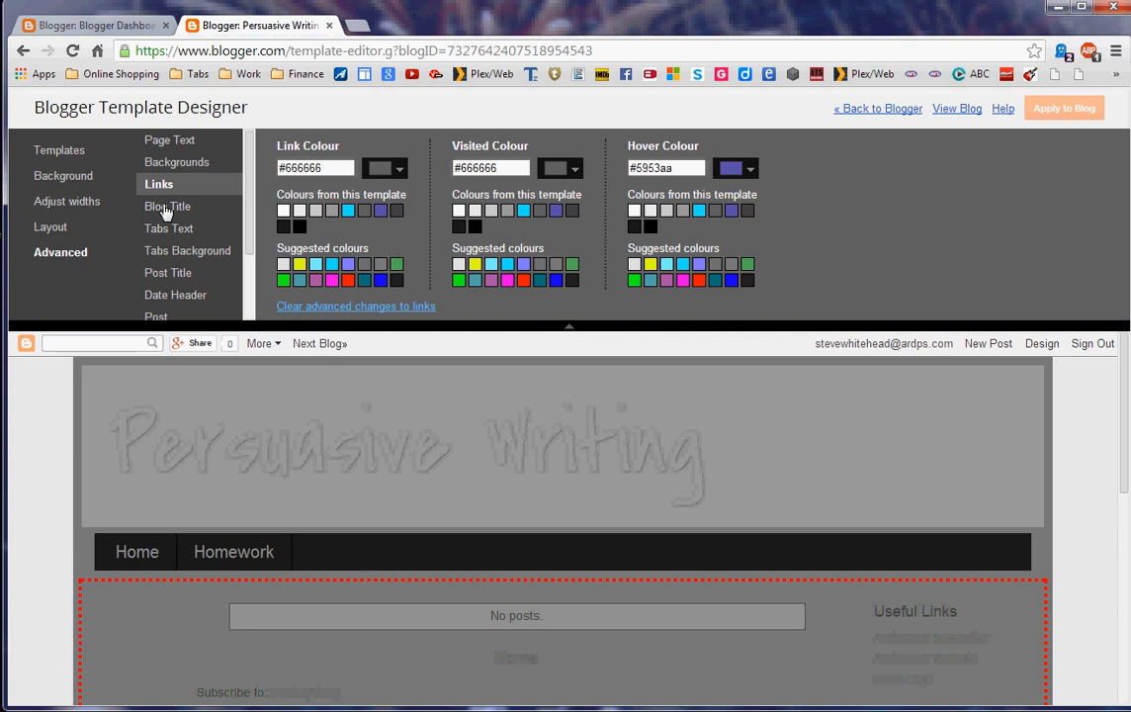
# Change the blog title text colour to dark navy blue #073763
pyautogui.click(168, 205)
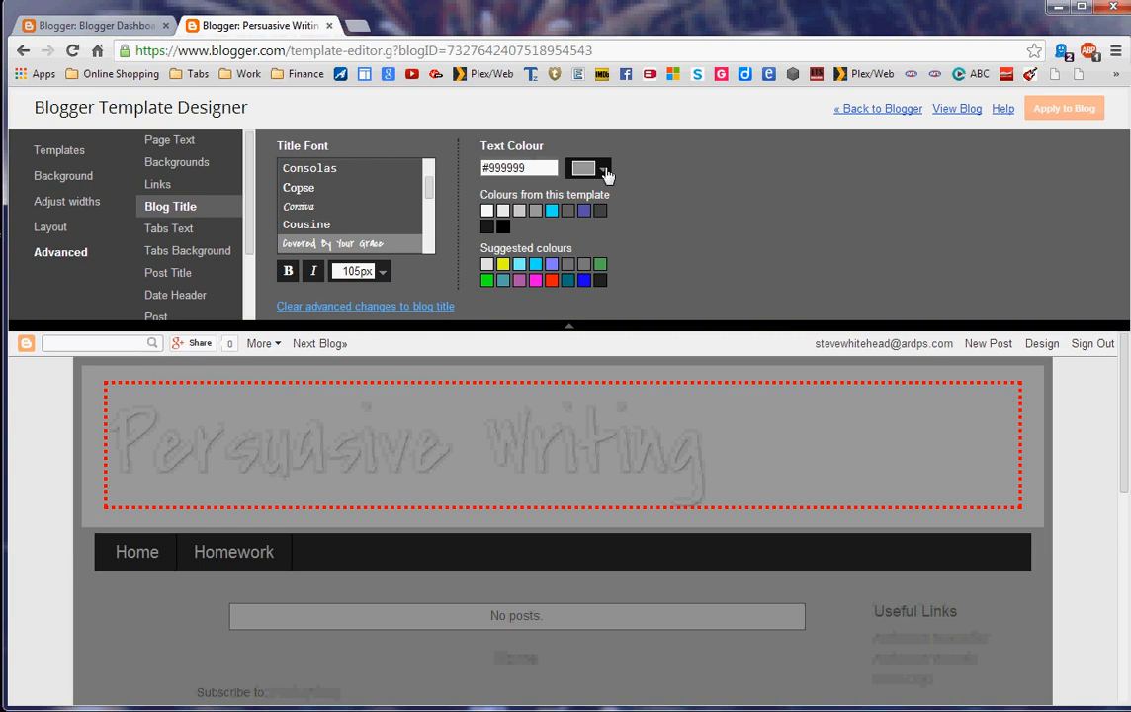
pyautogui.click(589, 166)
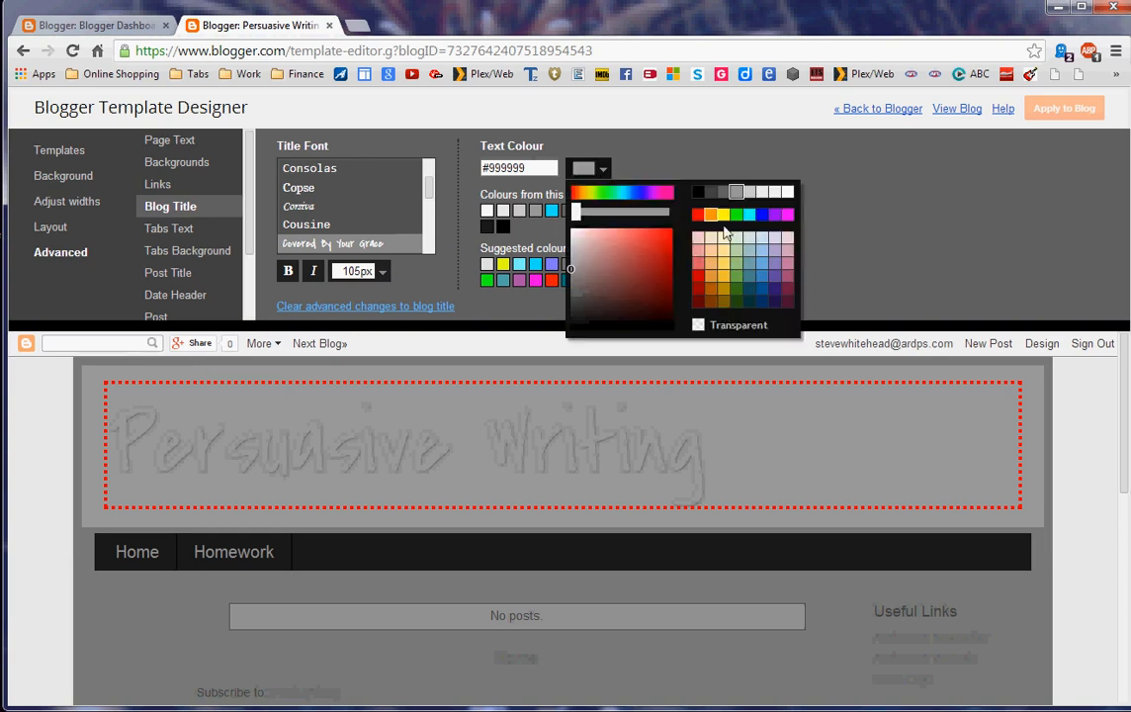
pyautogui.click(698, 192)
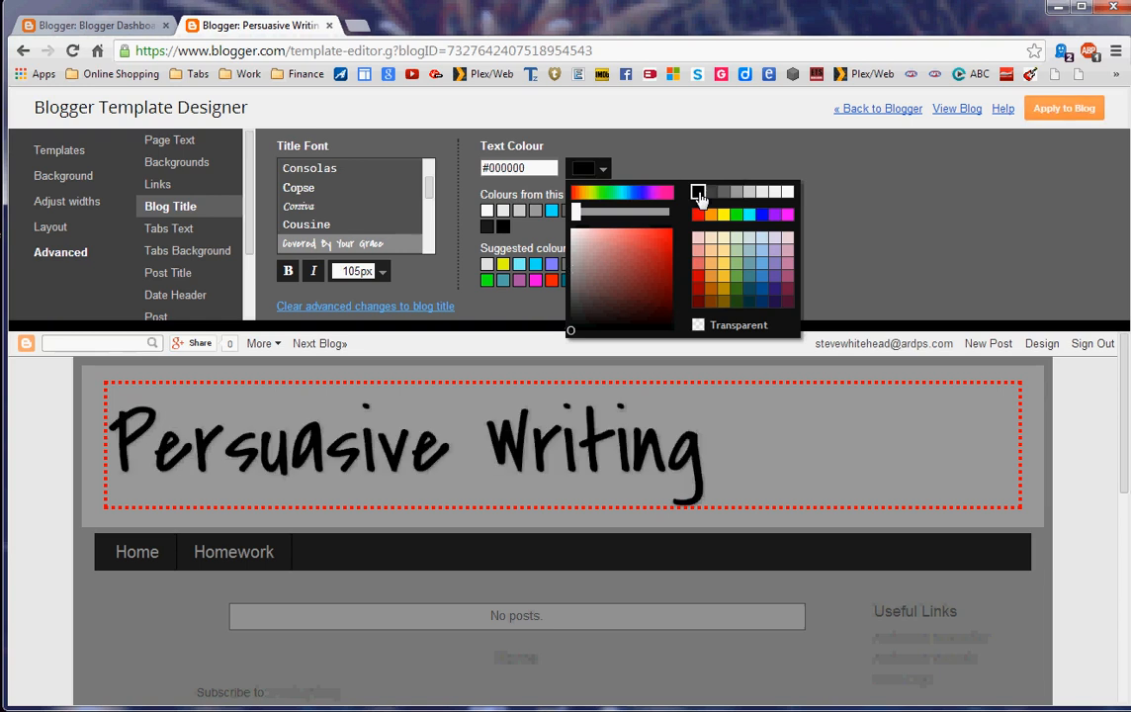
pyautogui.moveTo(755, 215)
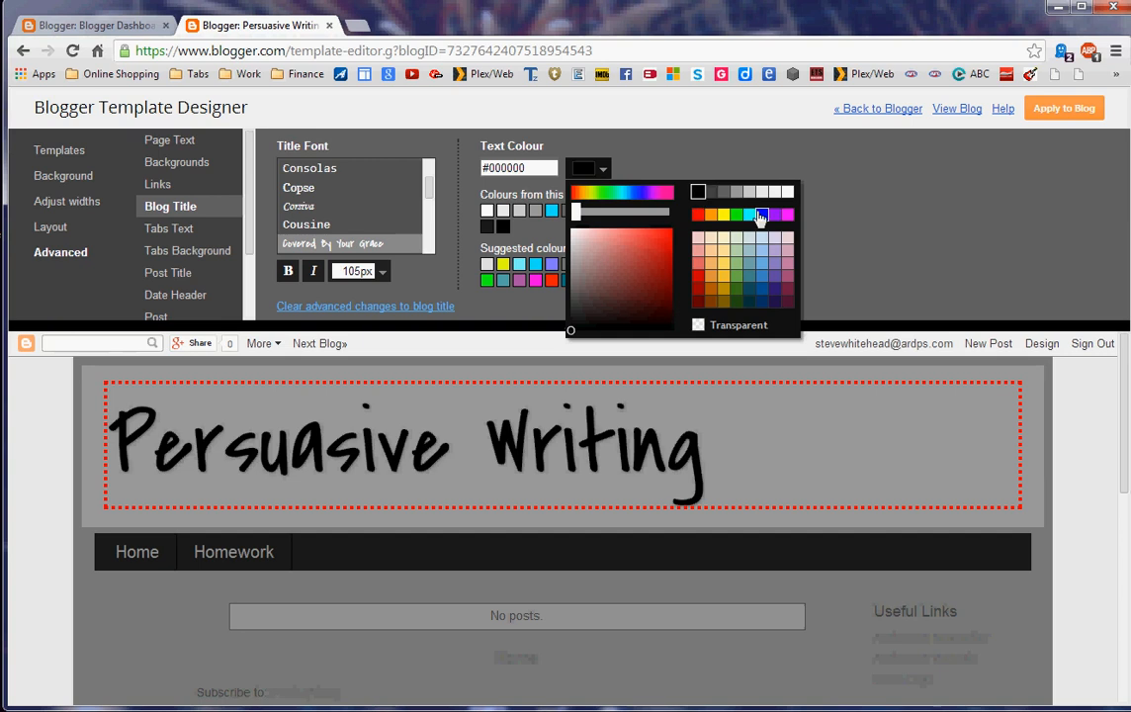
pyautogui.click(761, 214)
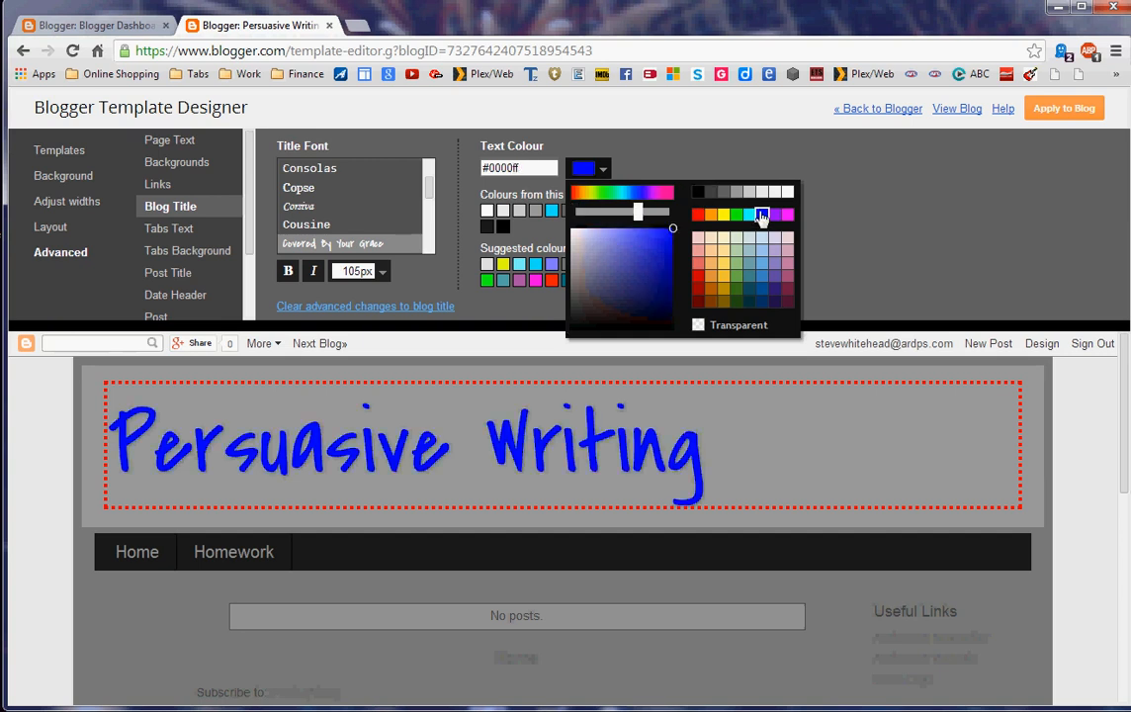
pyautogui.click(759, 300)
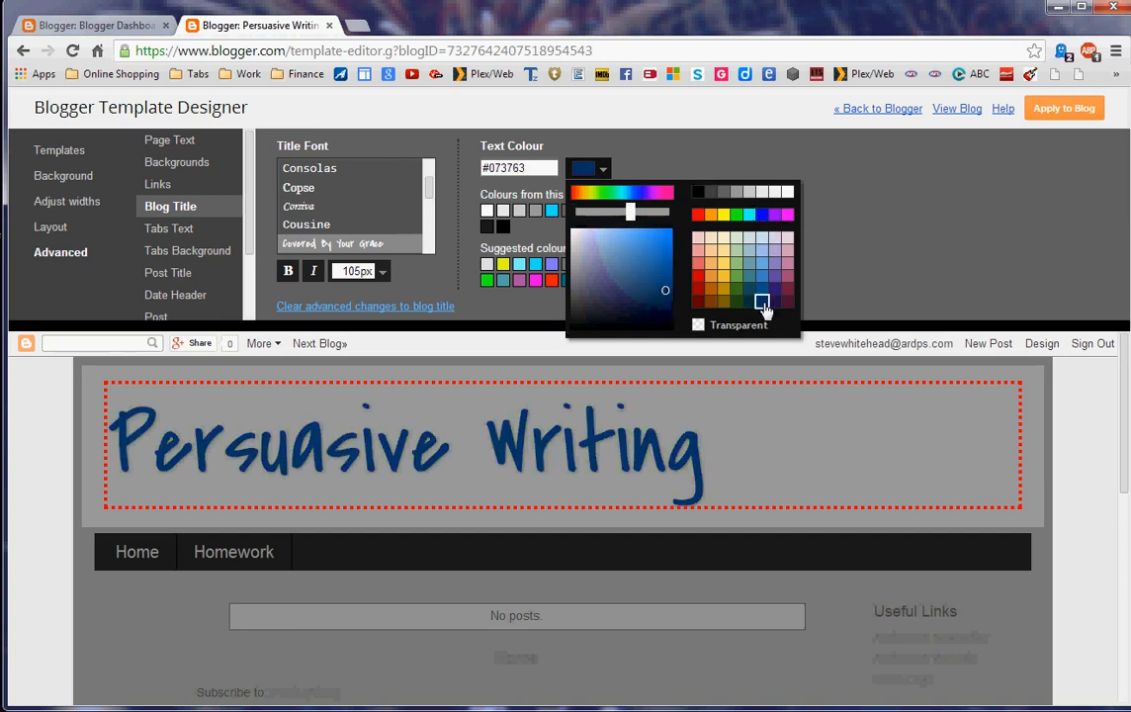
pyautogui.moveTo(909, 194)
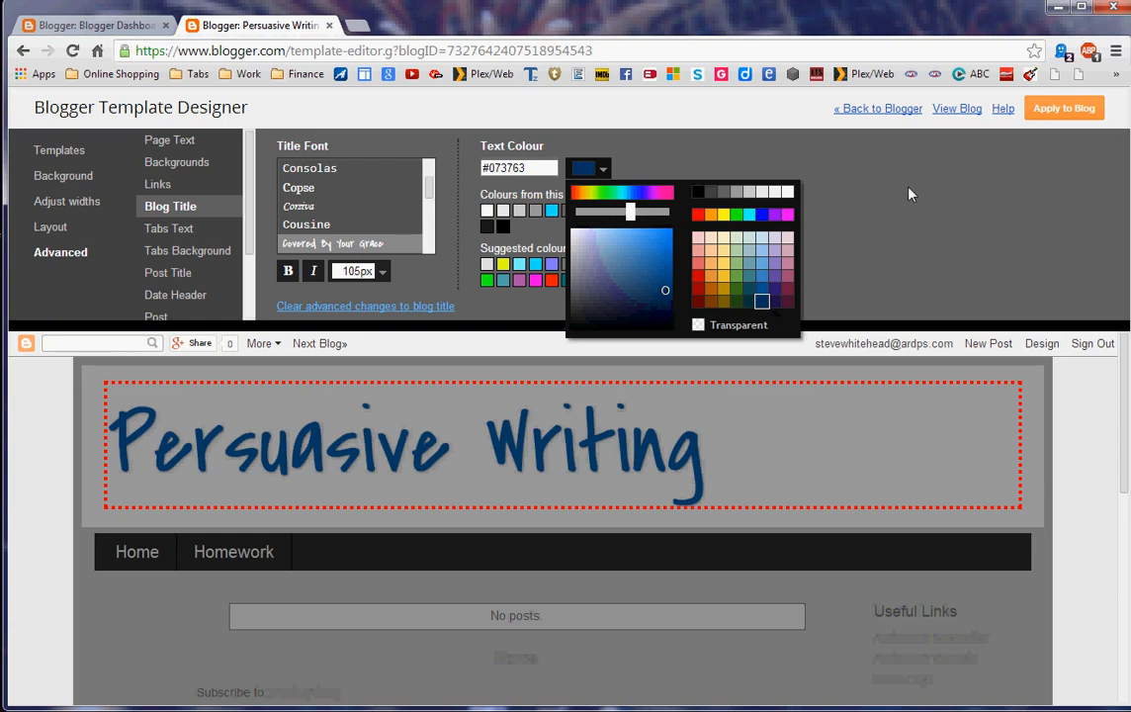
pyautogui.moveTo(336, 178)
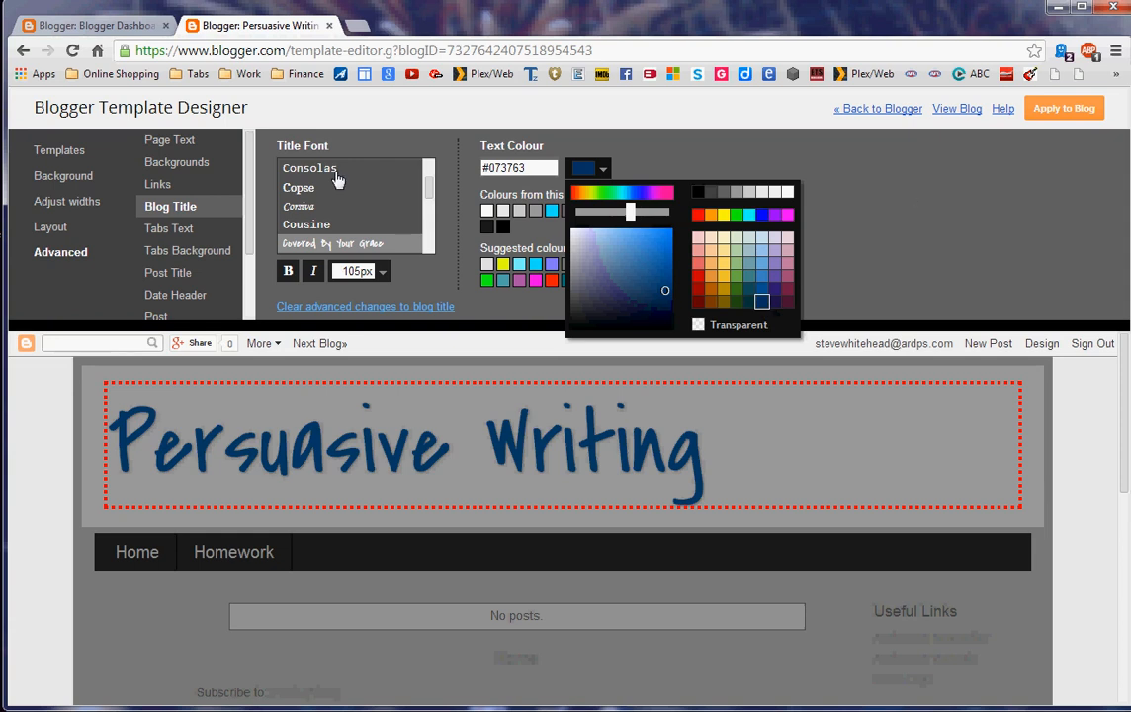
pyautogui.moveTo(255, 201)
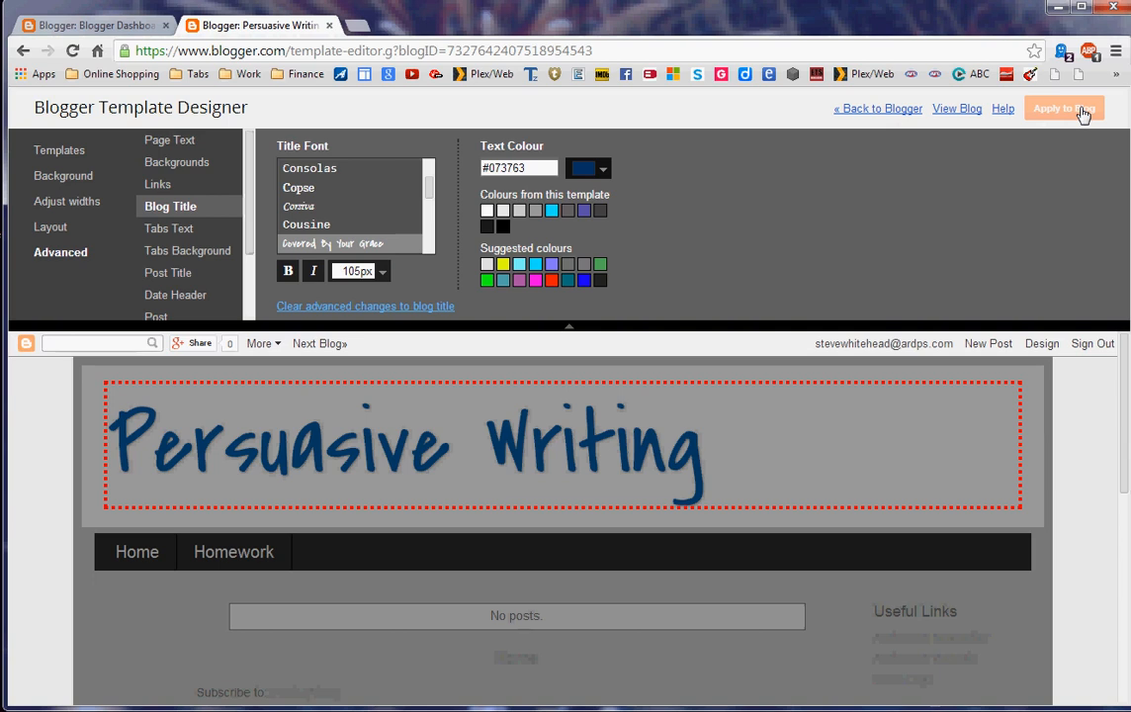
pyautogui.moveTo(877, 111)
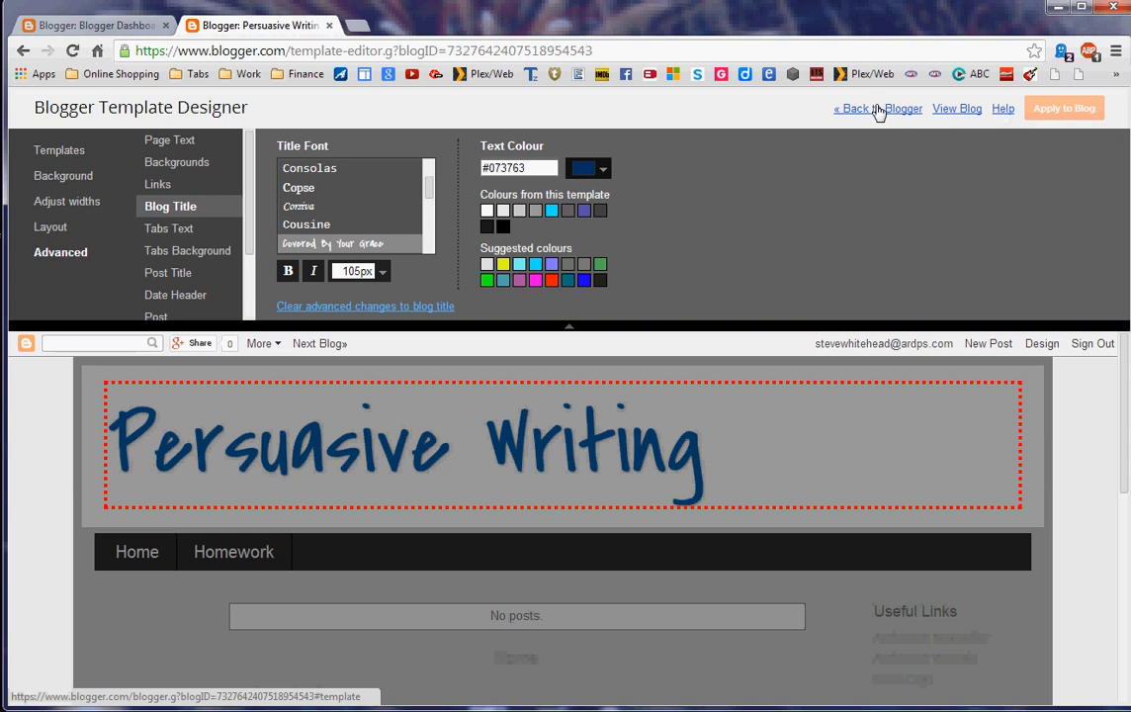
# Apply the template change and return to the blog's Template page
pyautogui.click(1064, 107)
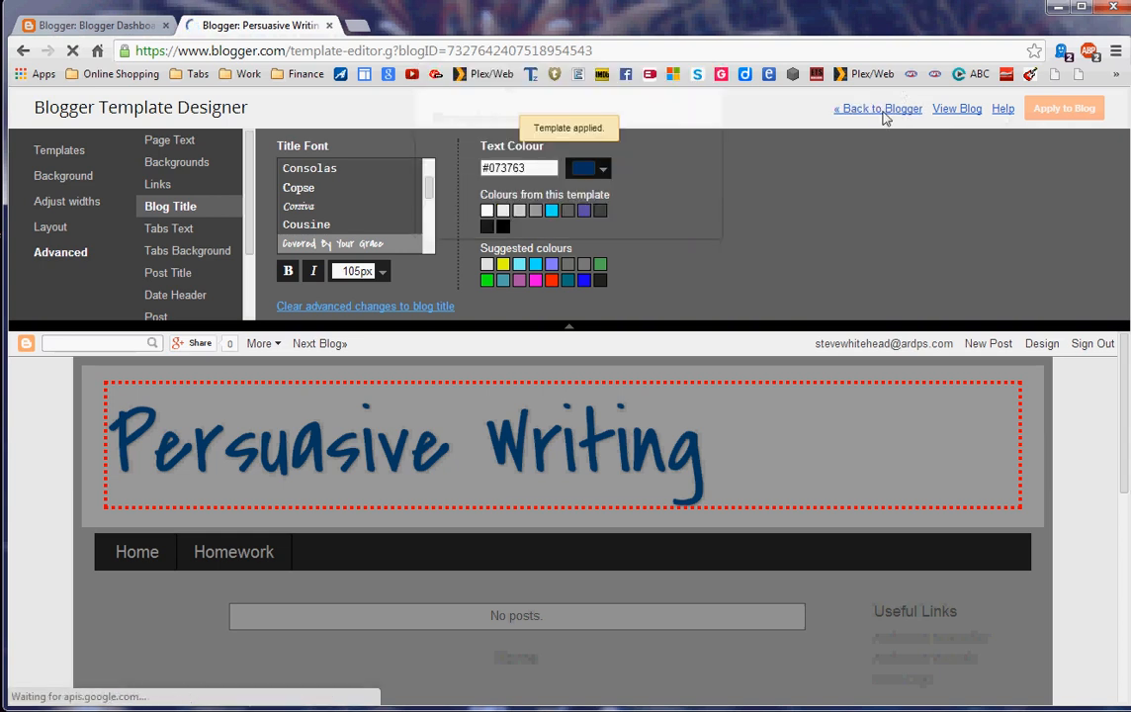
pyautogui.click(878, 106)
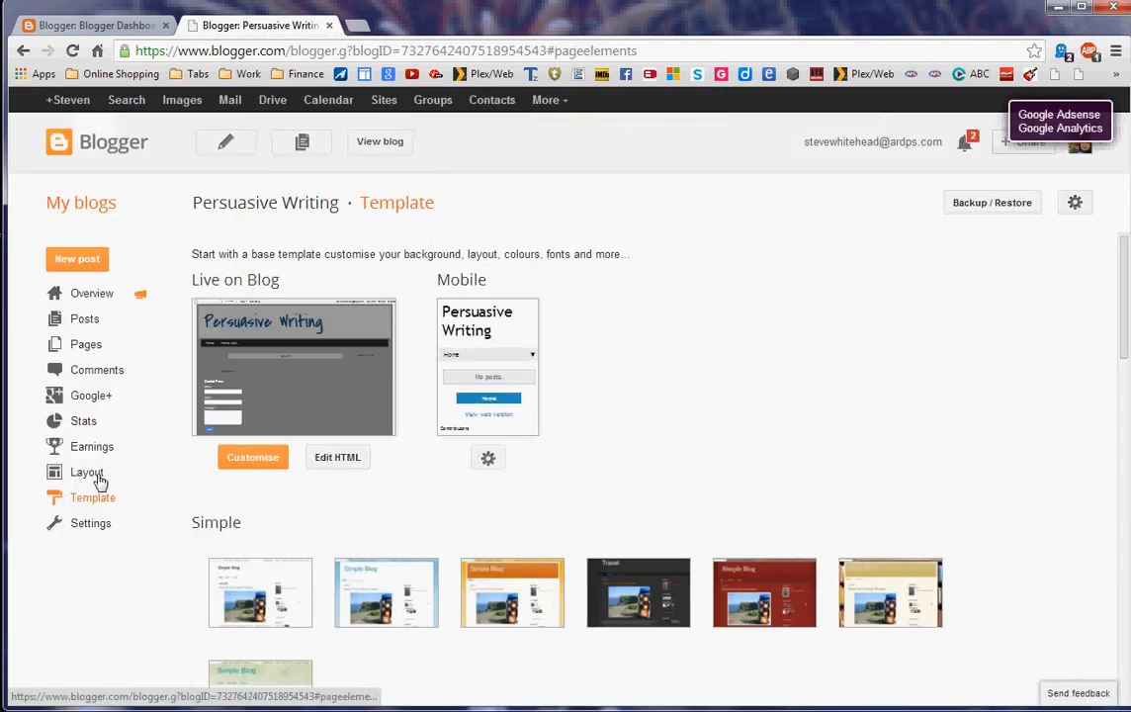
# Show the gadget layout and edit the Persuasive Writing header gadget
pyautogui.click(87, 472)
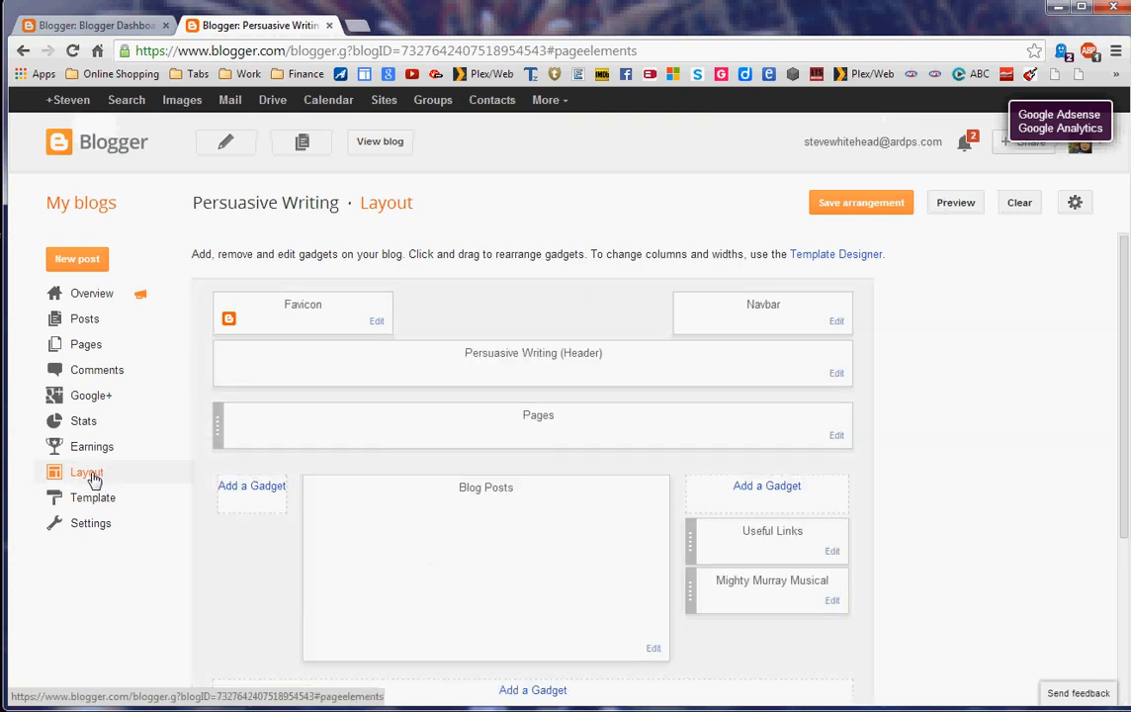
pyautogui.moveTo(832, 374)
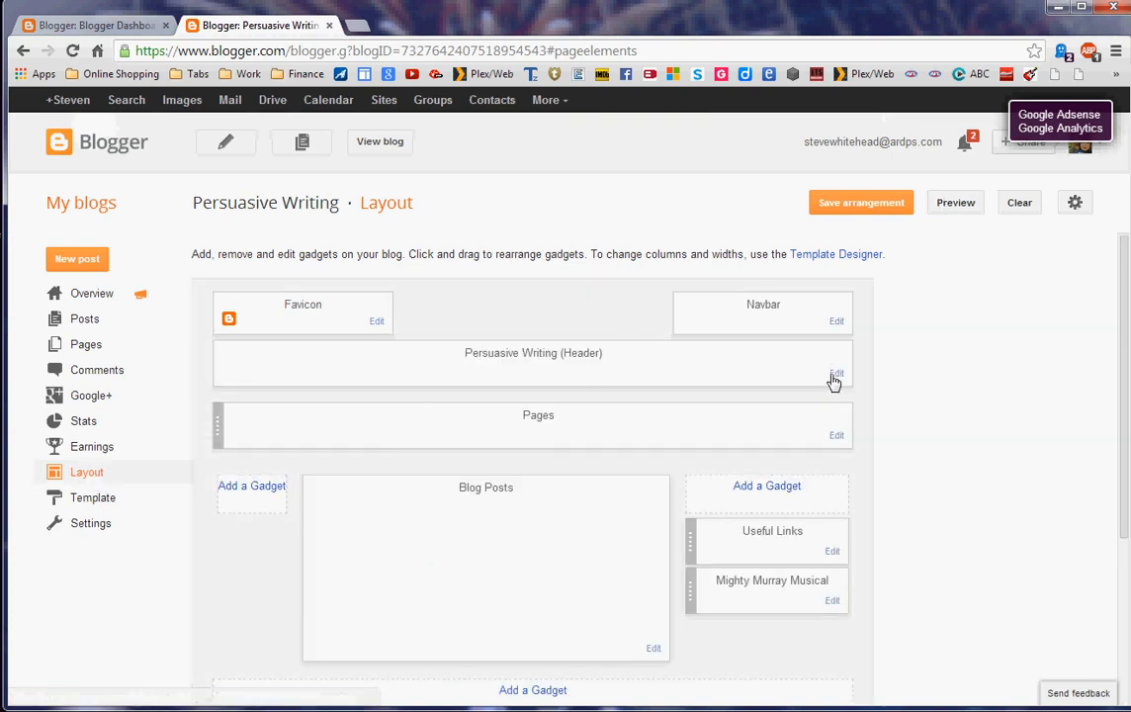
pyautogui.click(835, 372)
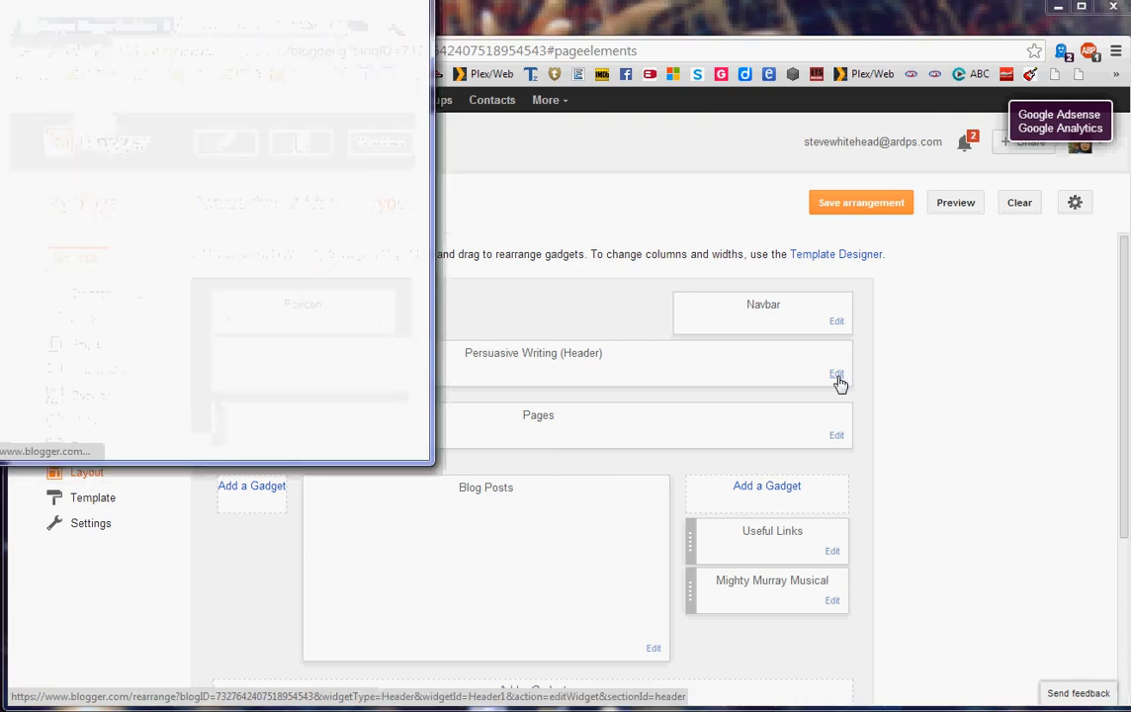
pyautogui.click(836, 372)
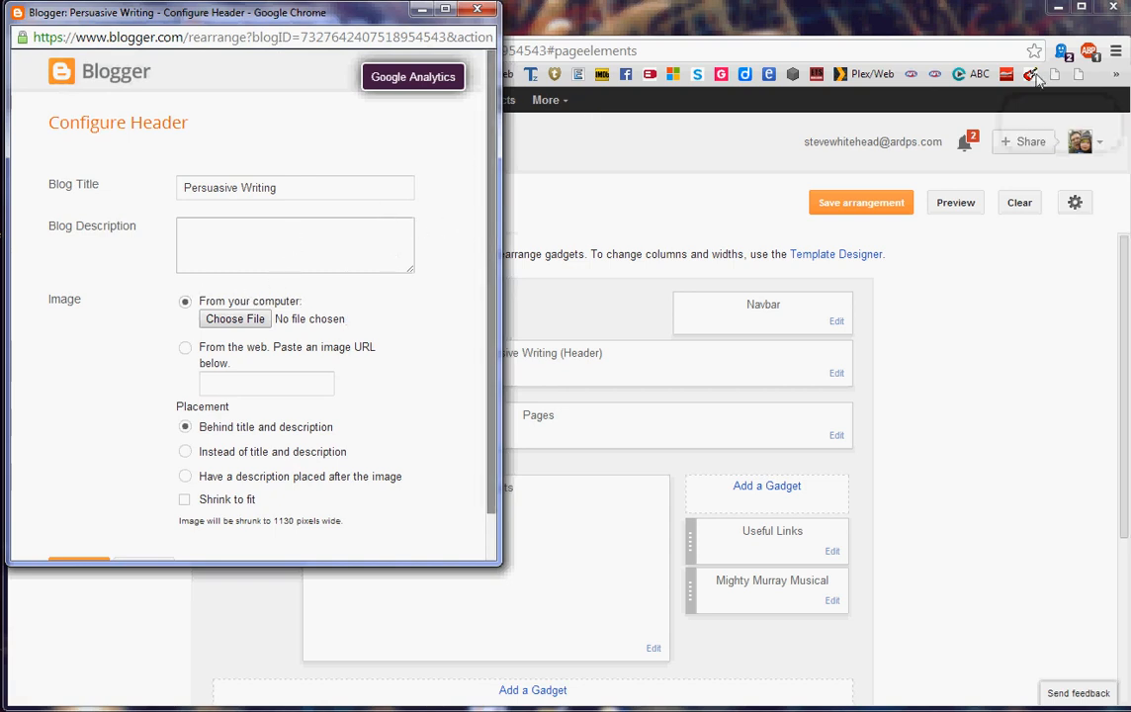
pyautogui.moveTo(273, 305)
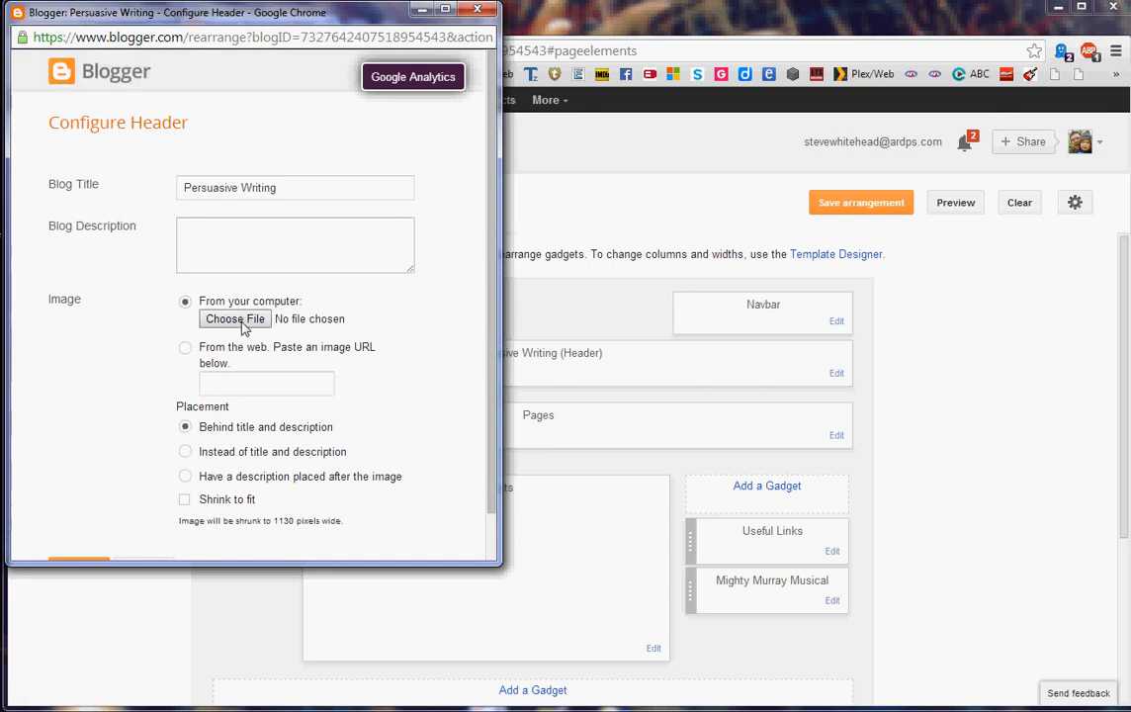
pyautogui.click(233, 319)
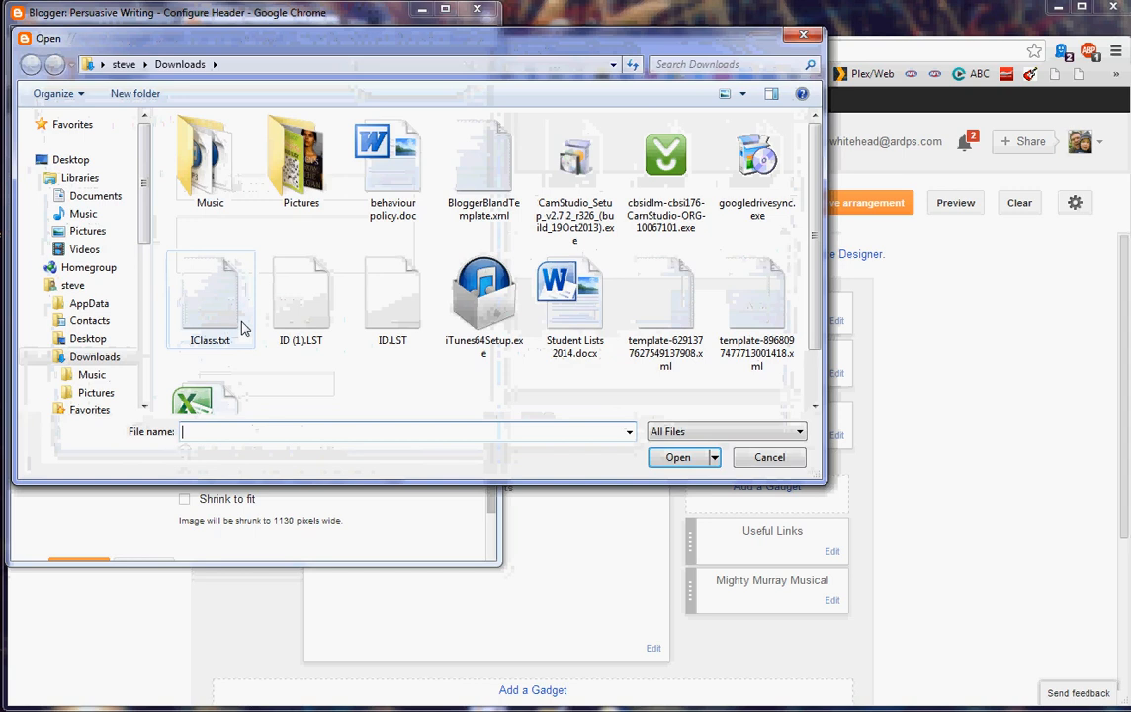
pyautogui.moveTo(246, 326)
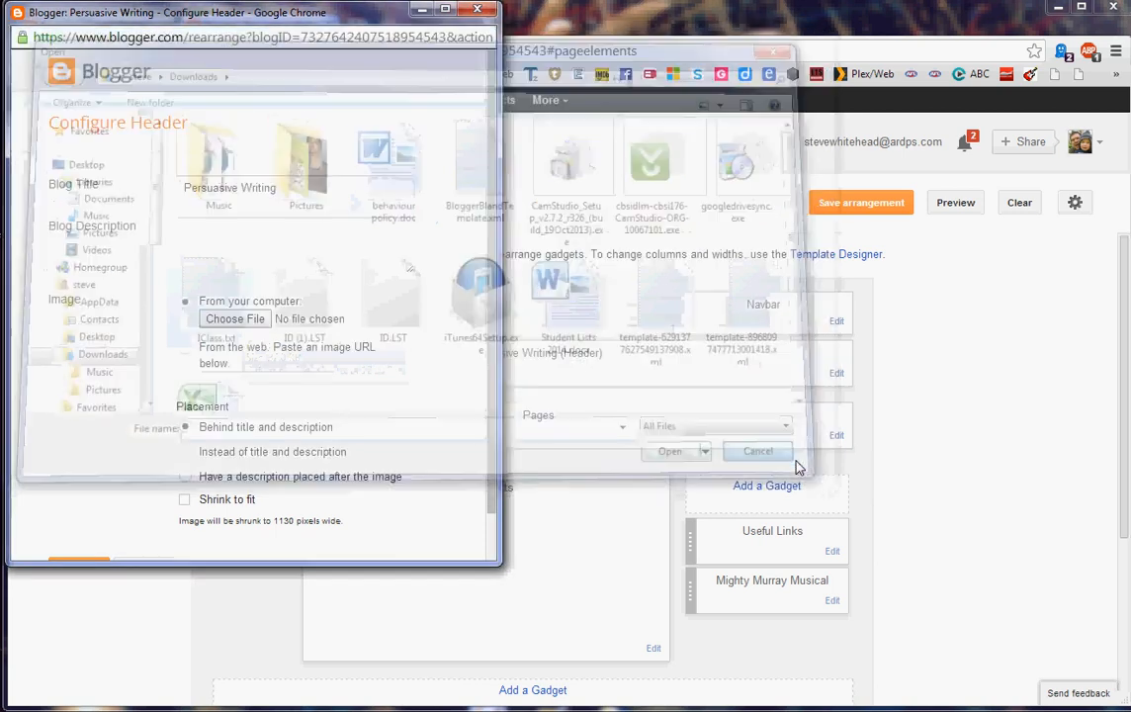
pyautogui.click(757, 450)
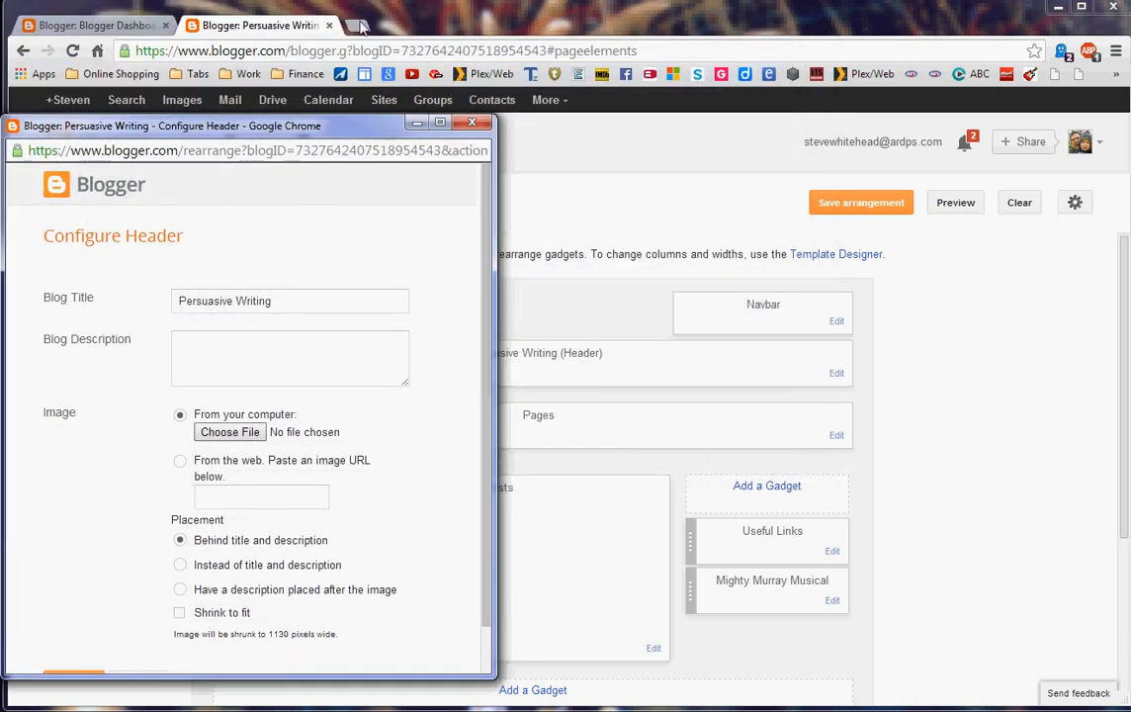
# Search Google Images for 'persuasive writing wordle'
pyautogui.click(354, 24)
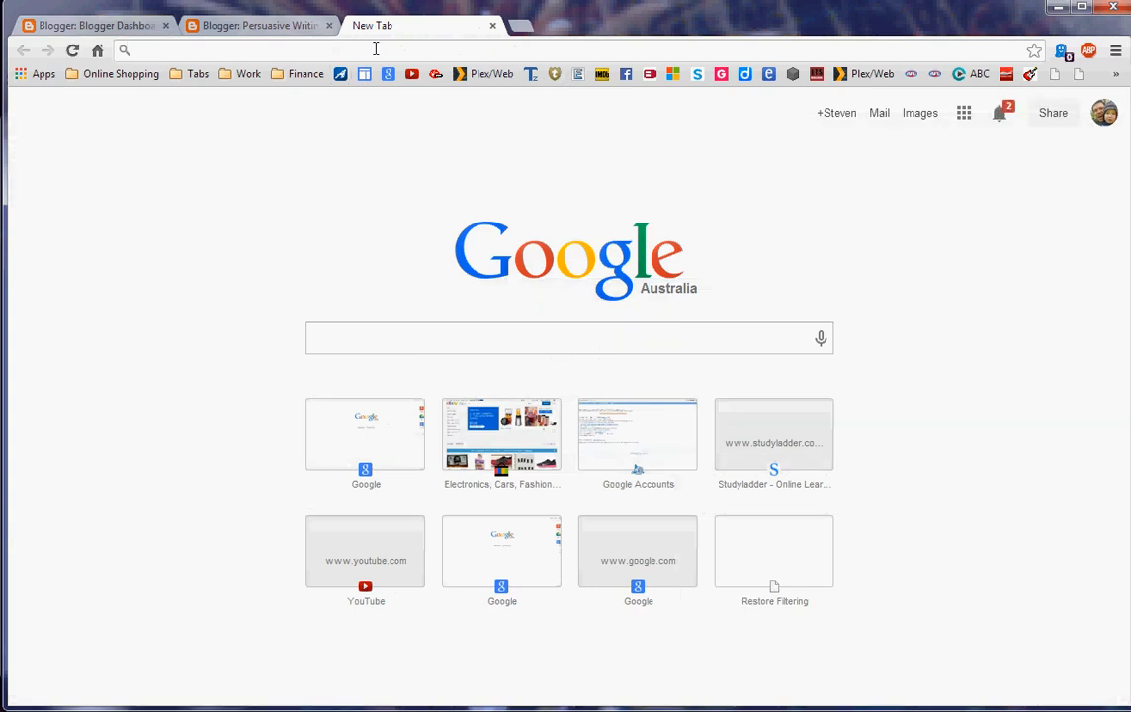
pyautogui.write('persuasive writing wordle')
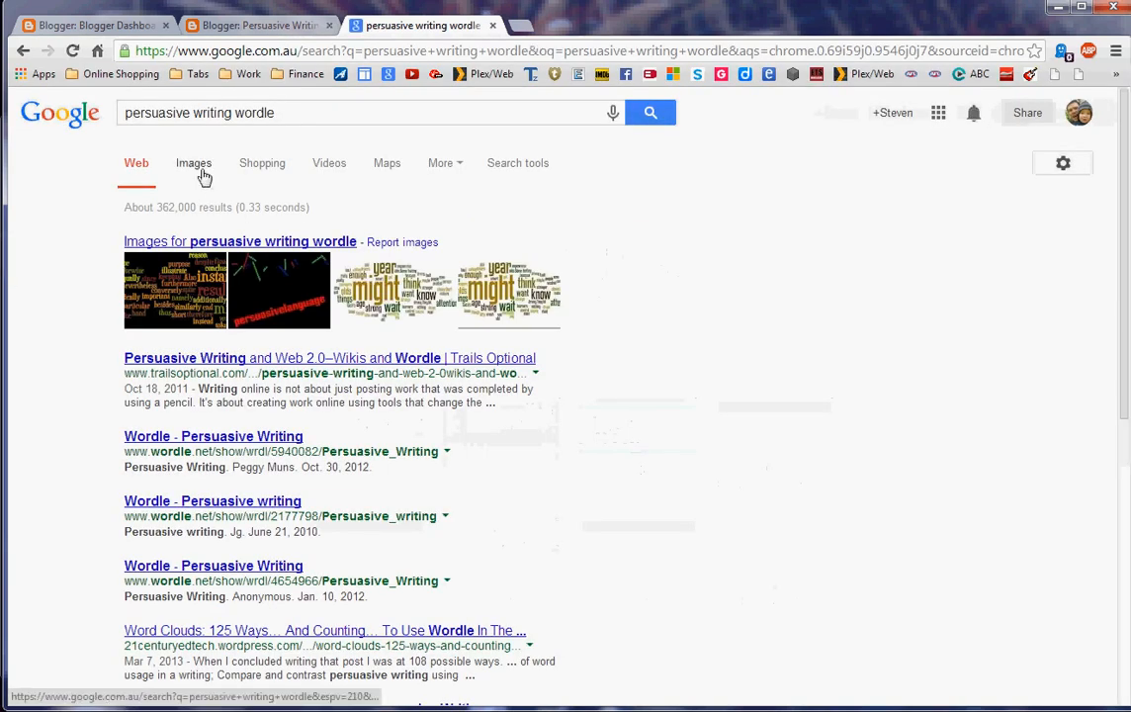
pyautogui.click(194, 162)
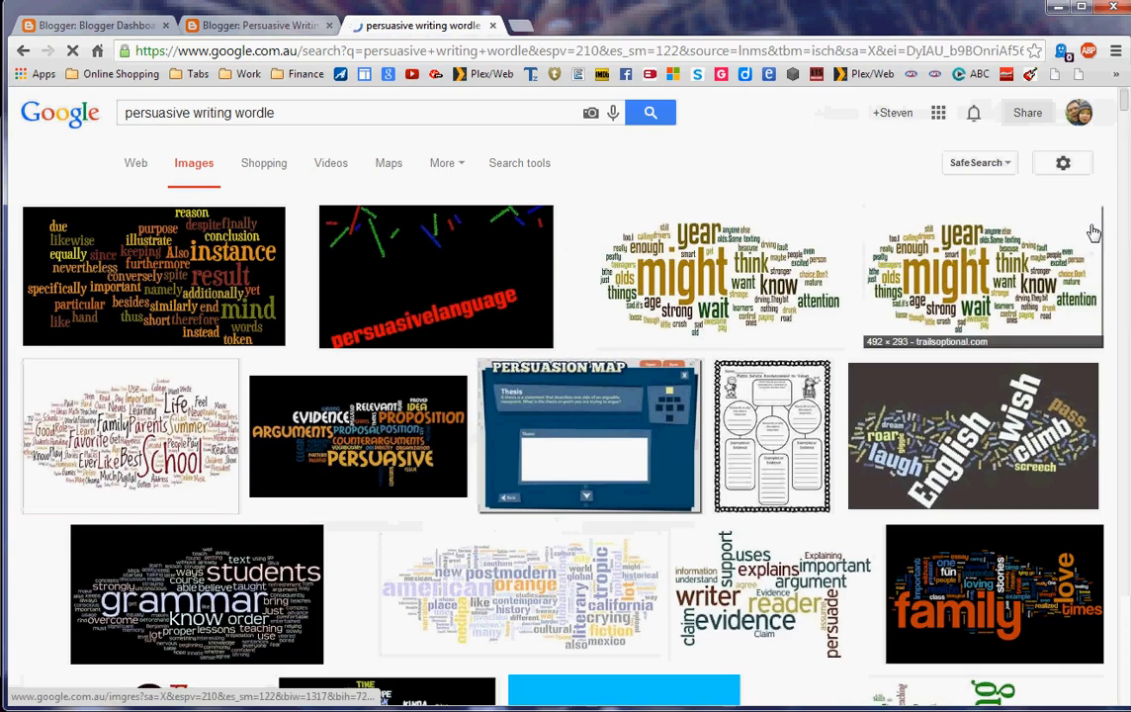
# Scroll the results to find the writing/write word cloud image
pyautogui.scroll(-3)
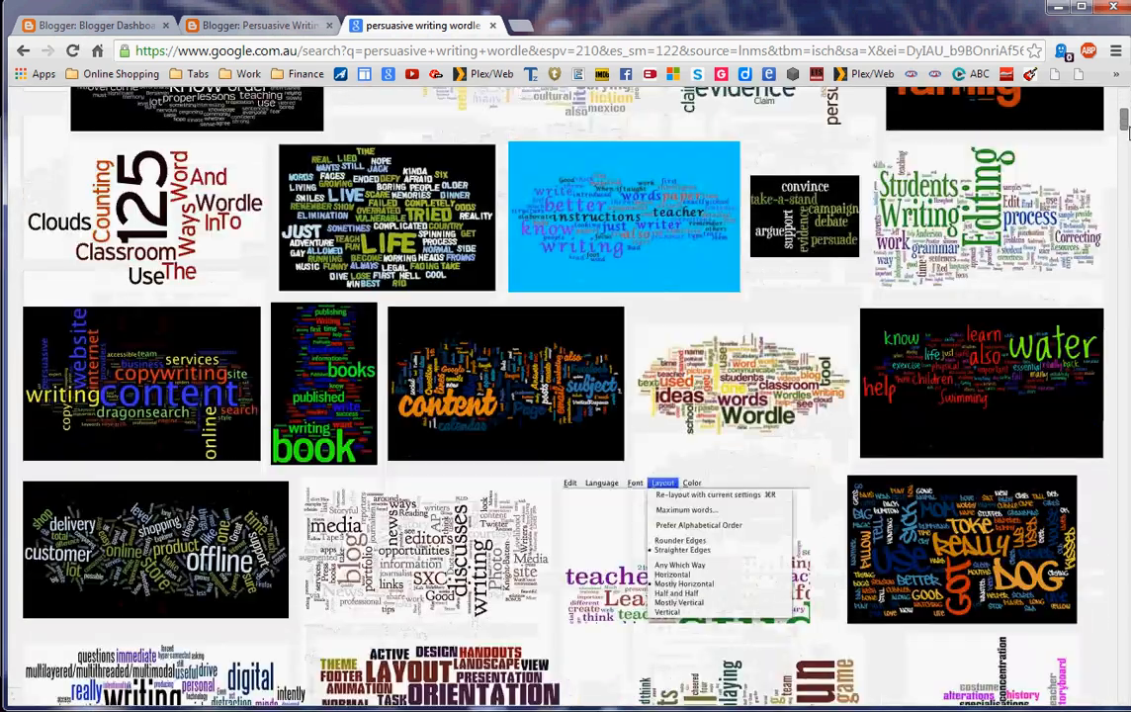
pyautogui.scroll(-3)
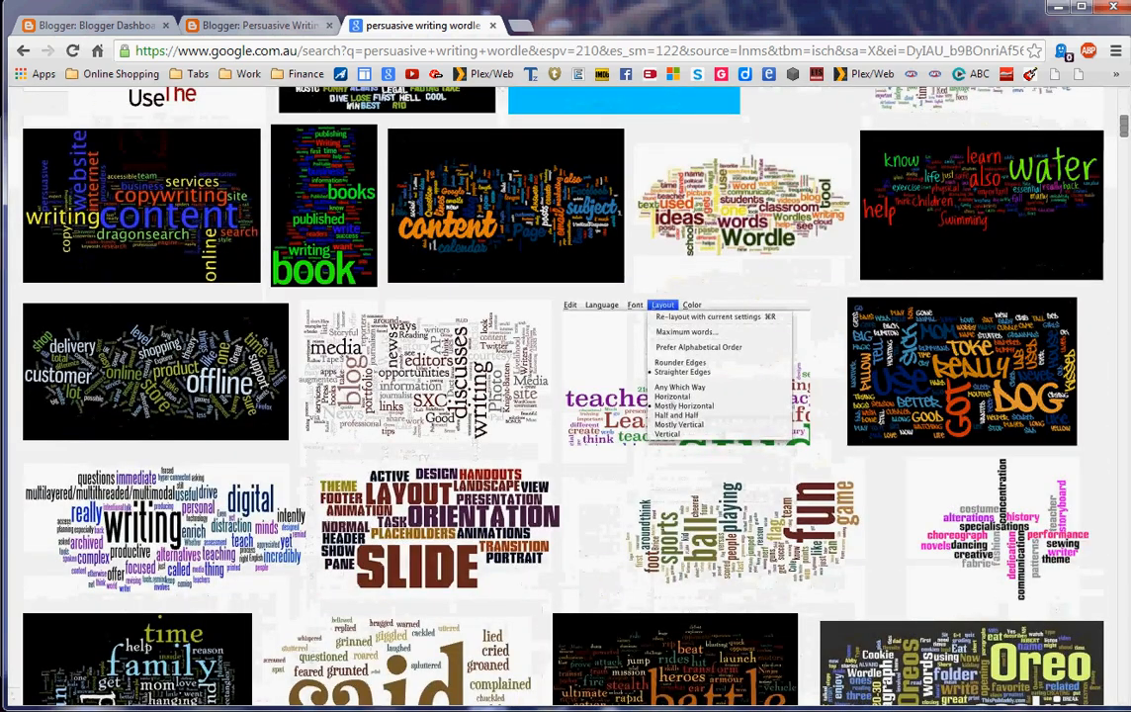
pyautogui.scroll(-3)
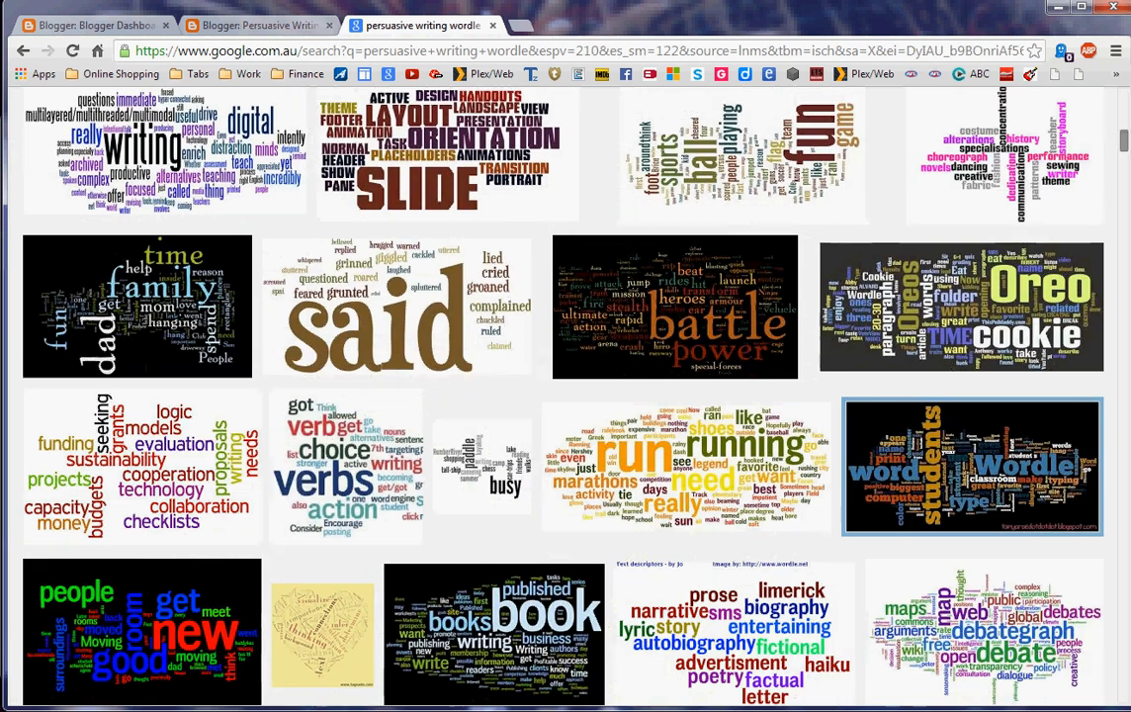
pyautogui.scroll(-3)
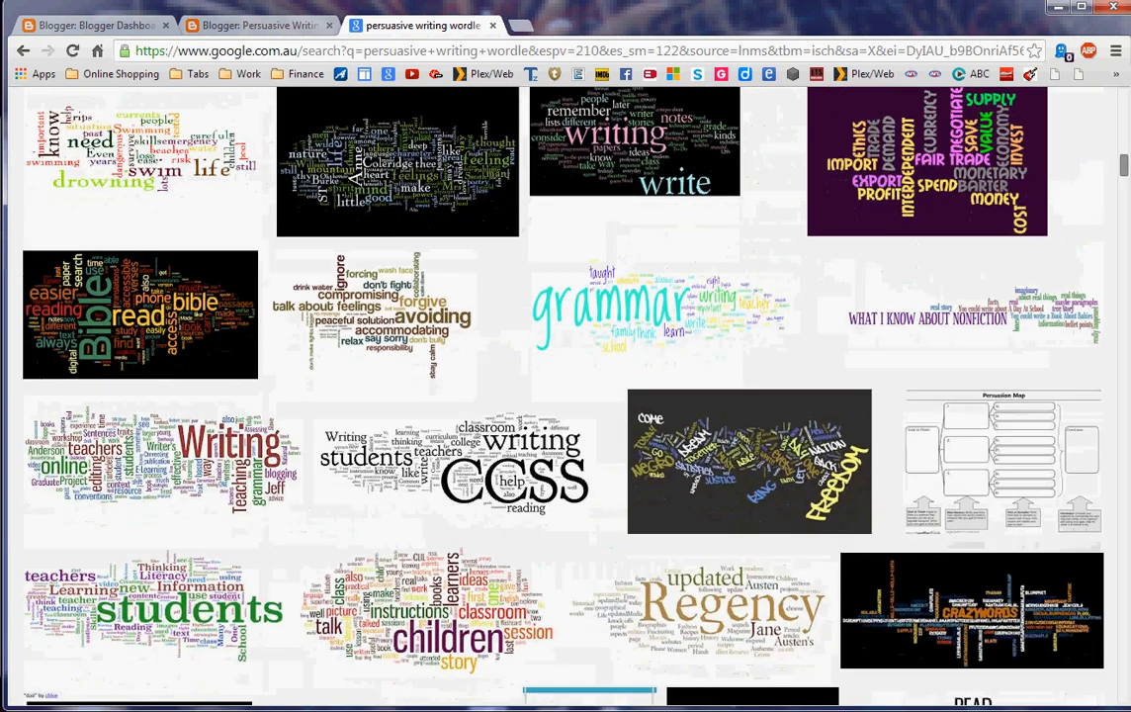
pyautogui.scroll(-3)
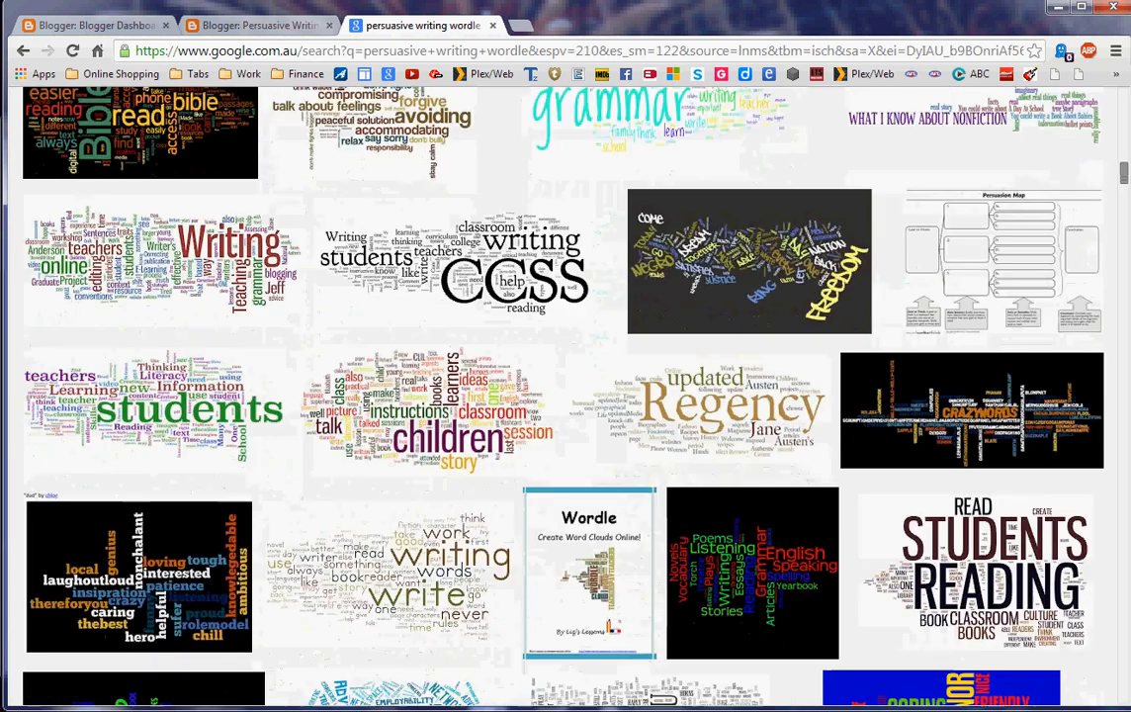
pyautogui.scroll(-3)
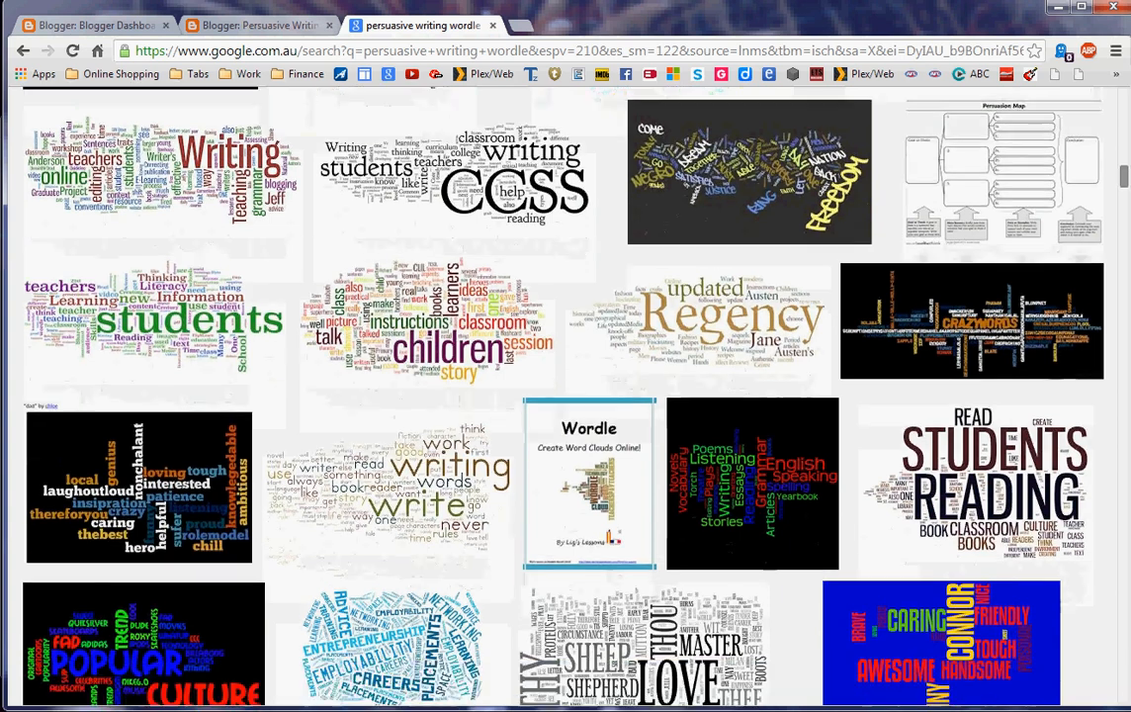
pyautogui.scroll(-3)
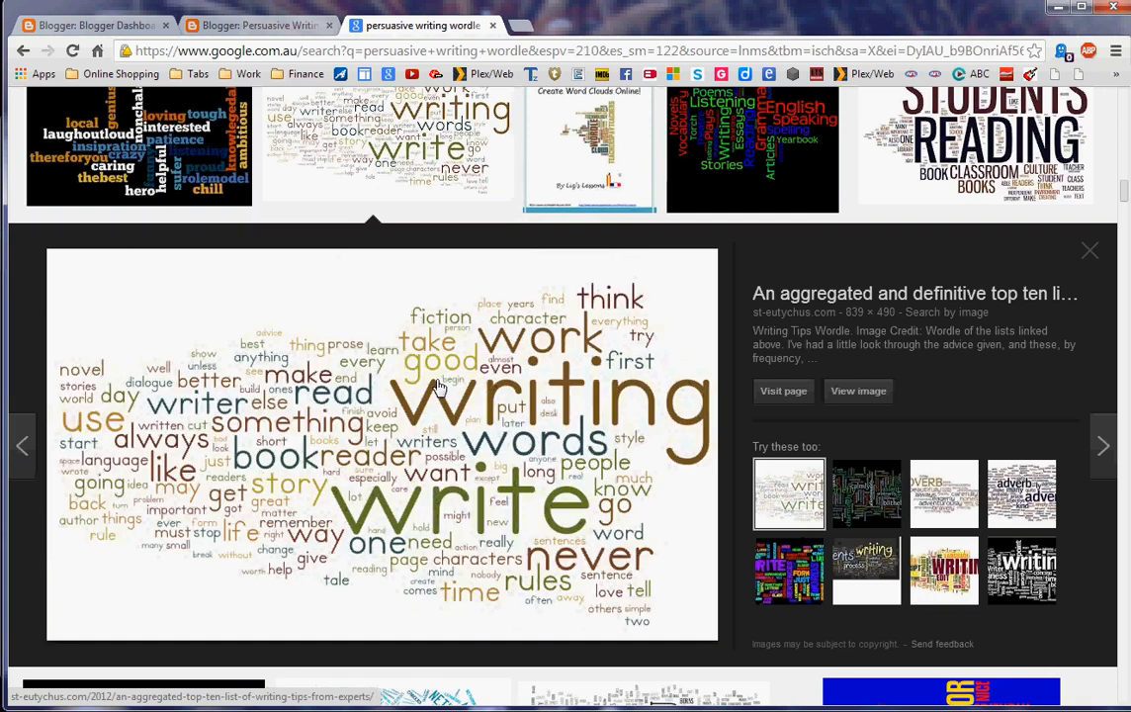
# Save the previewed word cloud as wordle.png in Pictures and return to the Blogger layout
pyautogui.rightClick(439, 385)
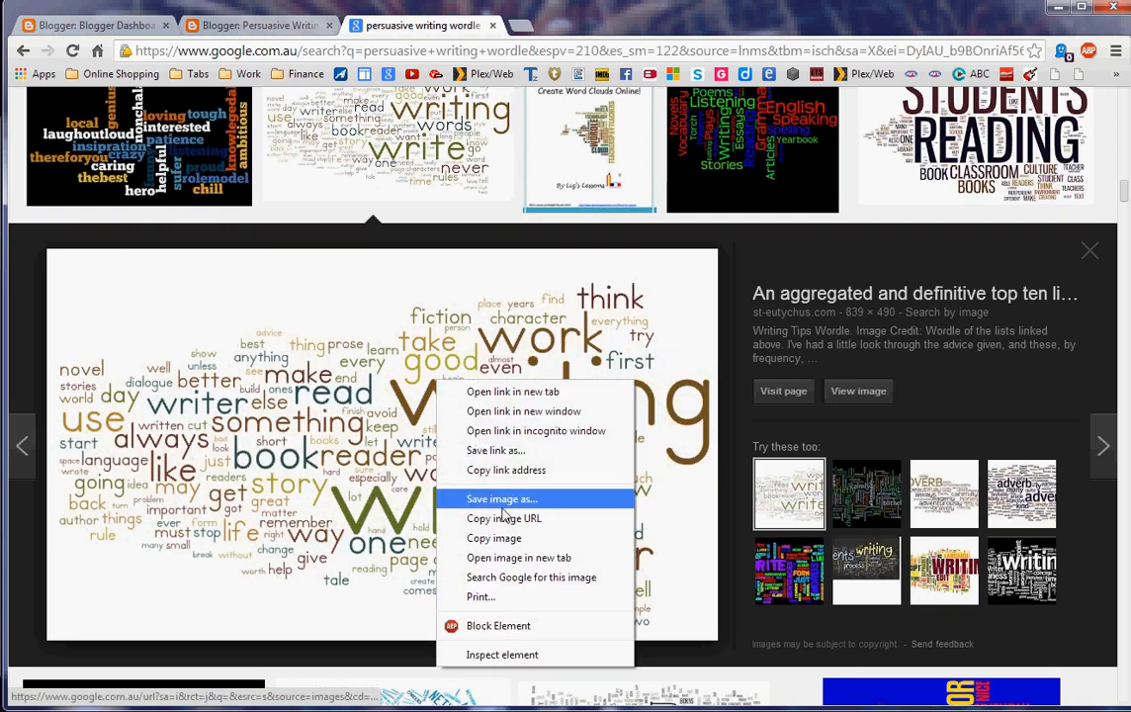
pyautogui.click(502, 499)
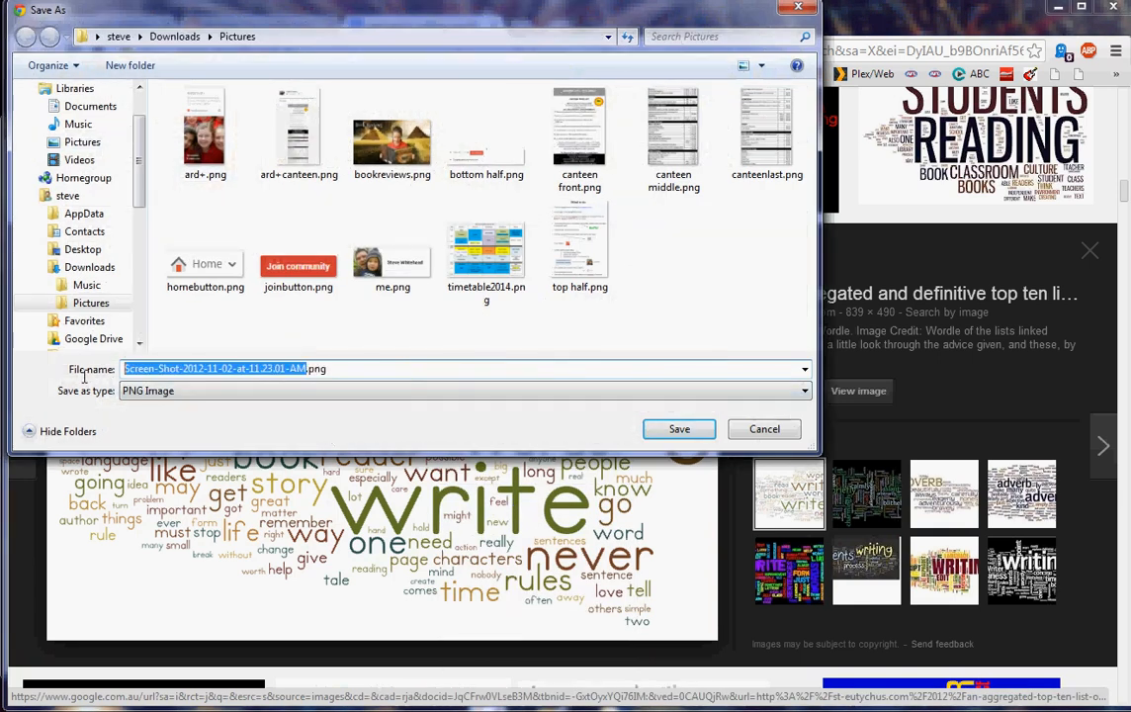
pyautogui.write('wordle.png')
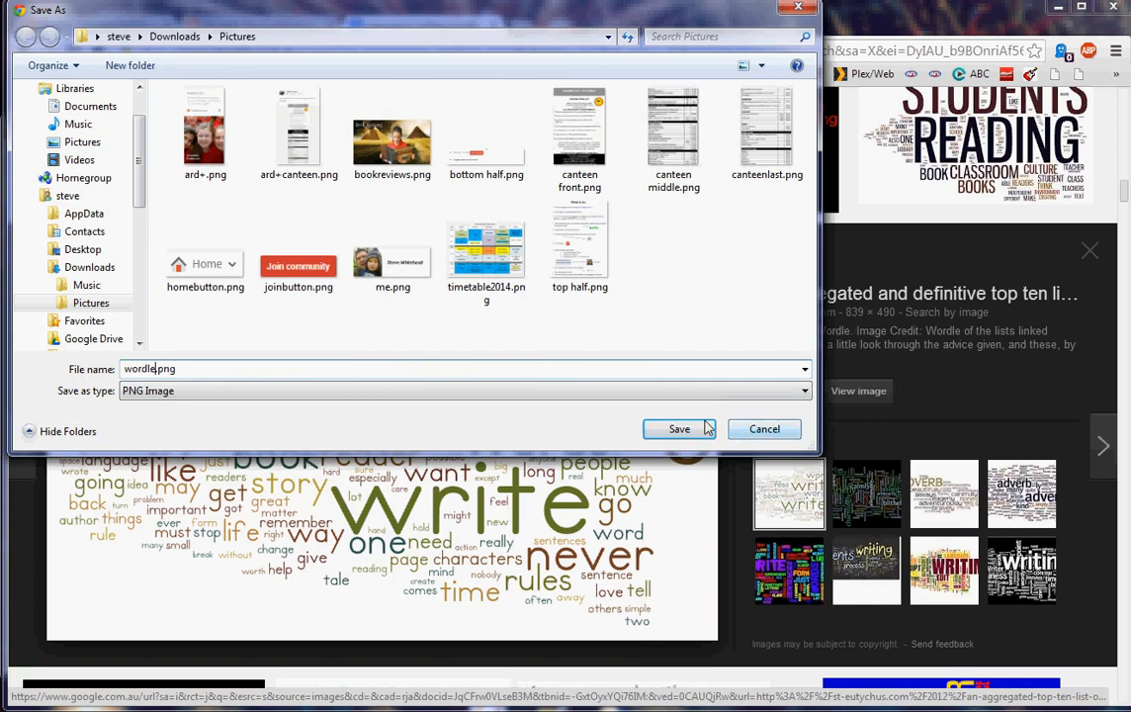
pyautogui.click(678, 429)
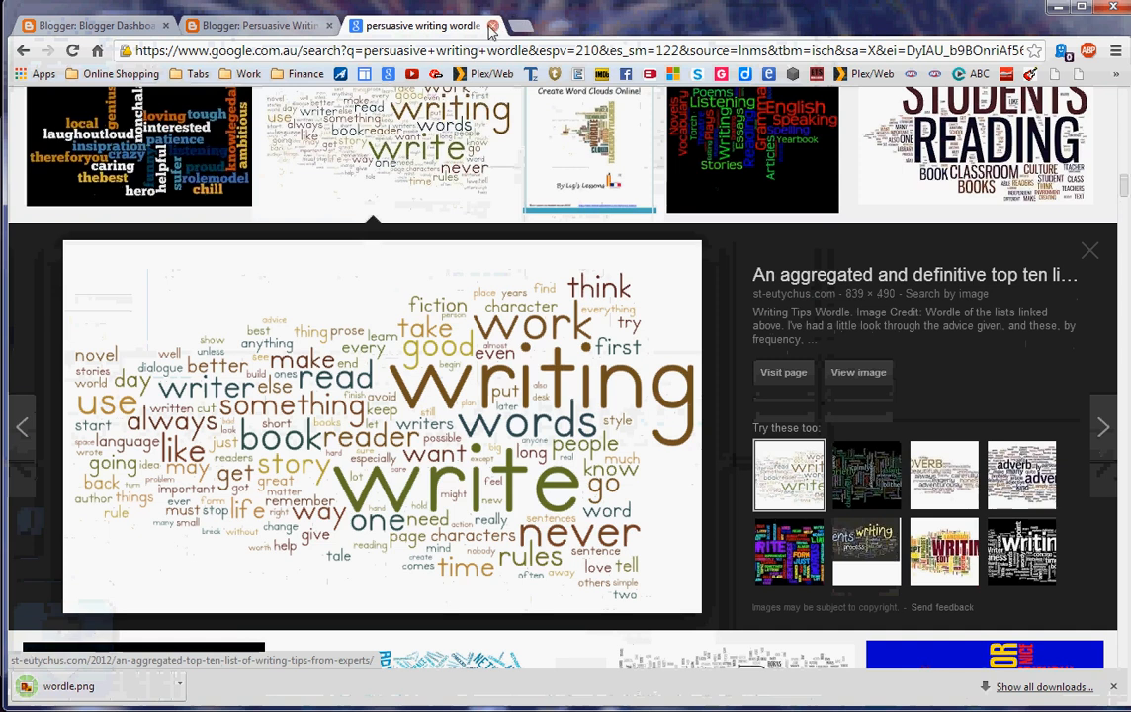
pyautogui.click(489, 27)
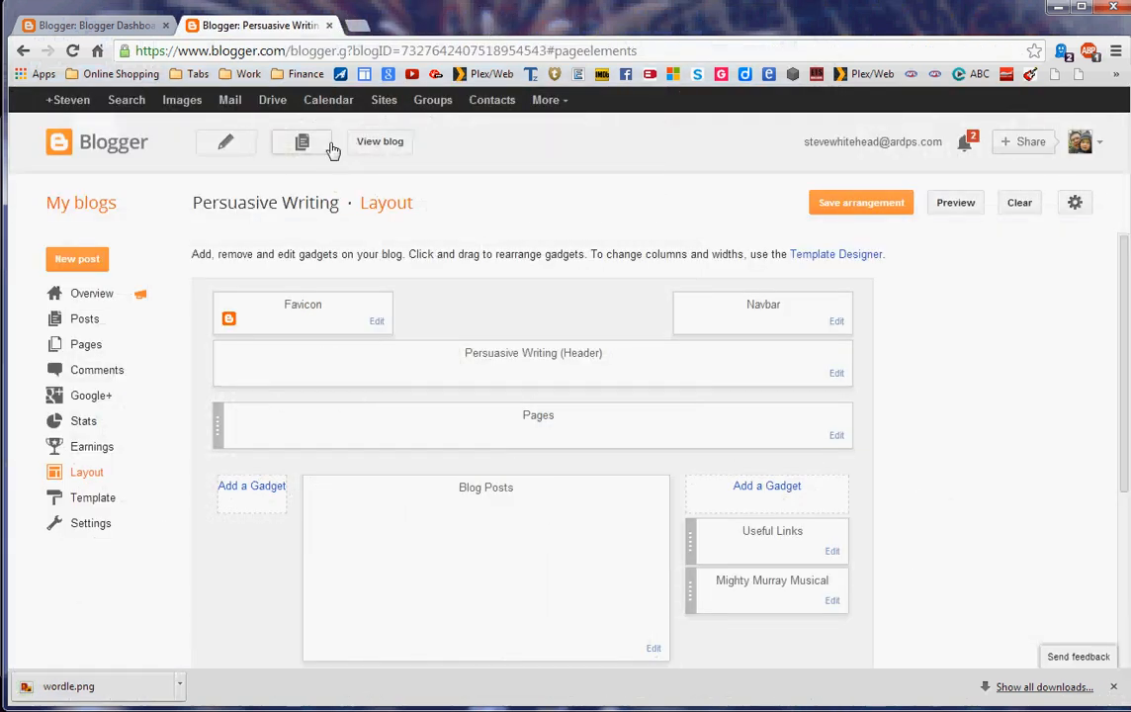
# Upload wordle.png from Pictures as the header gadget's image
pyautogui.click(835, 373)
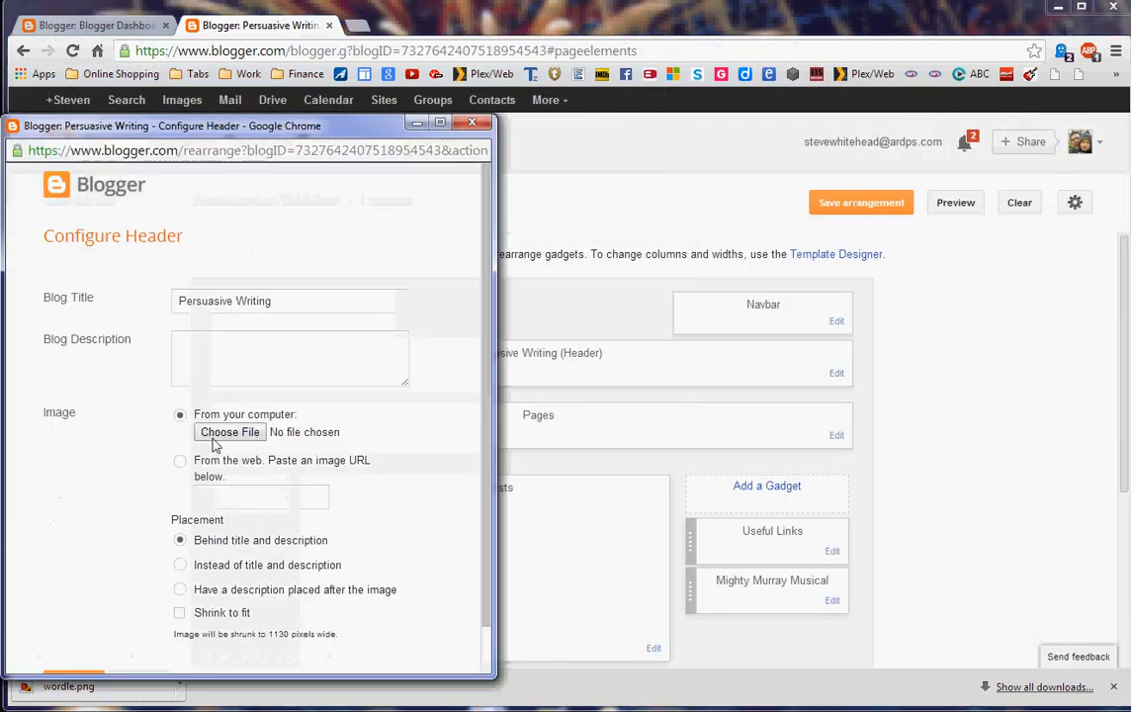
pyautogui.click(229, 431)
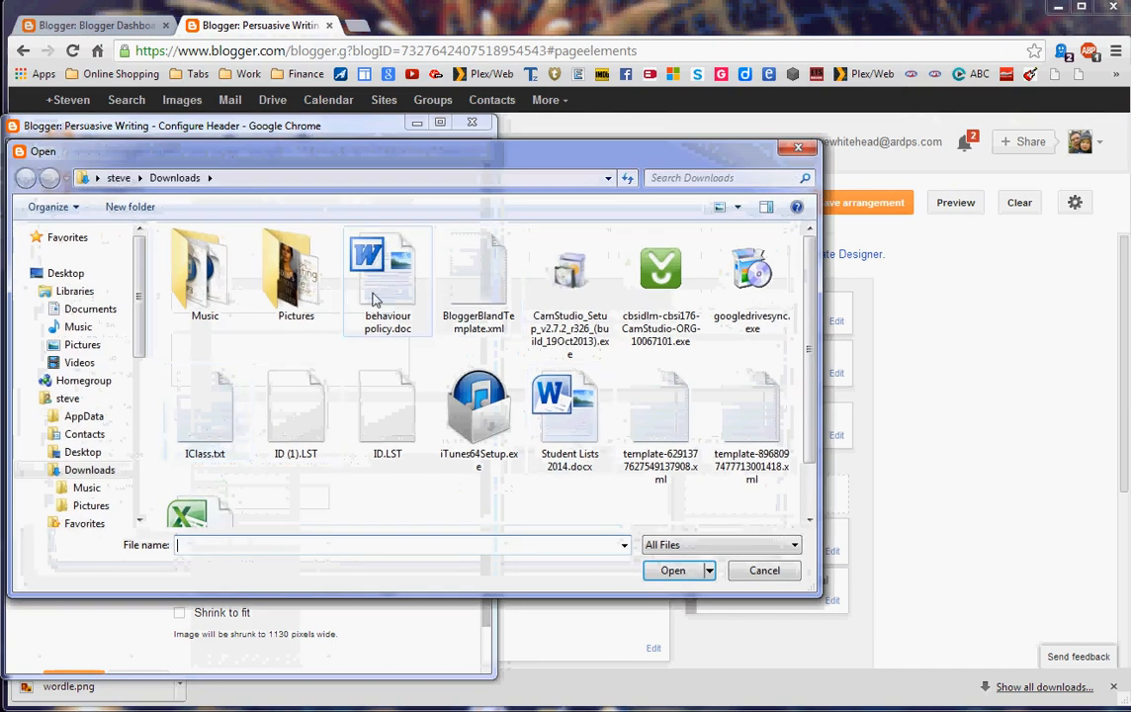
pyautogui.doubleClick(297, 273)
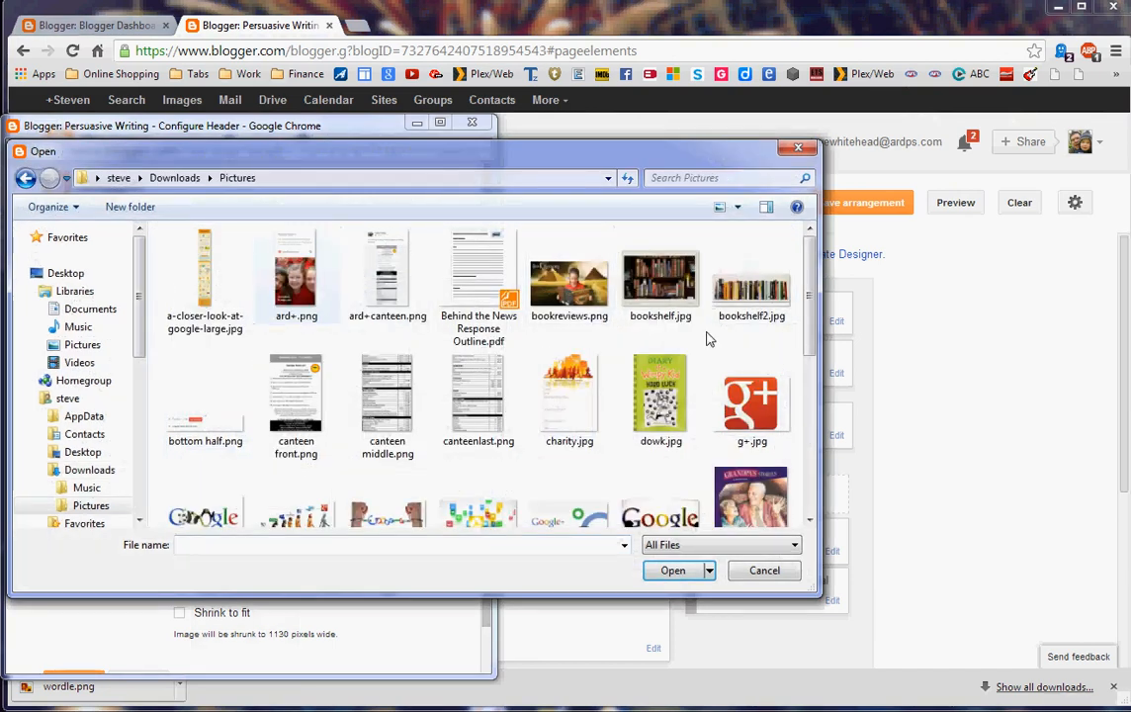
pyautogui.scroll(-3)
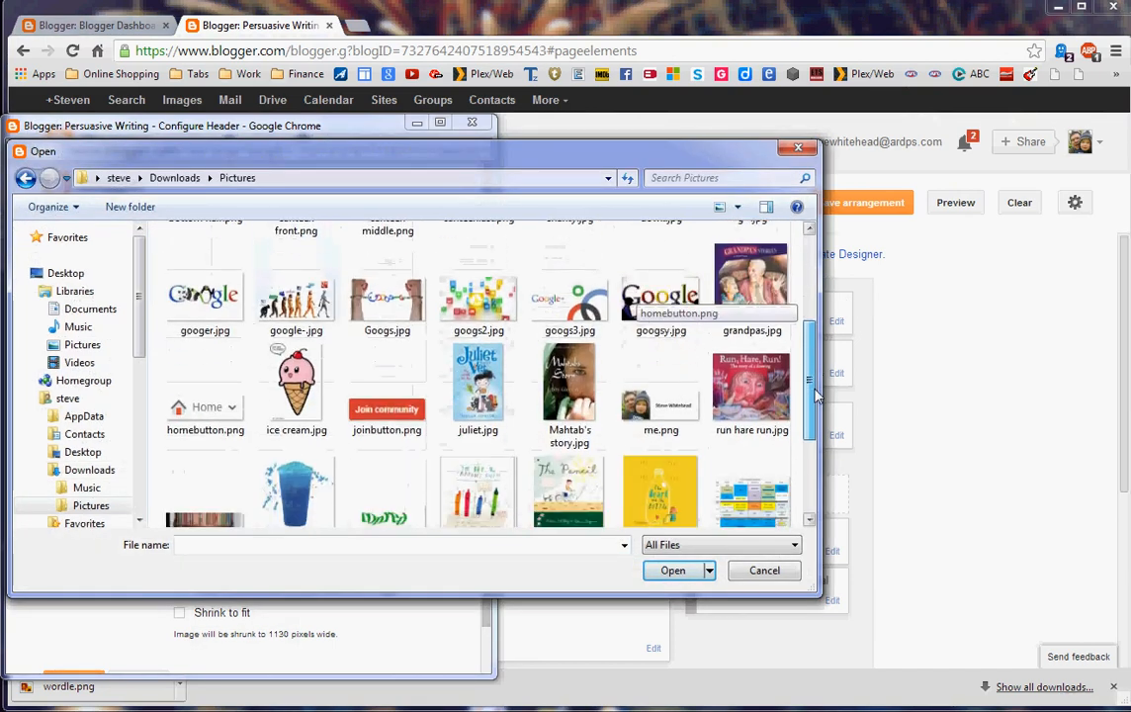
pyautogui.click(569, 475)
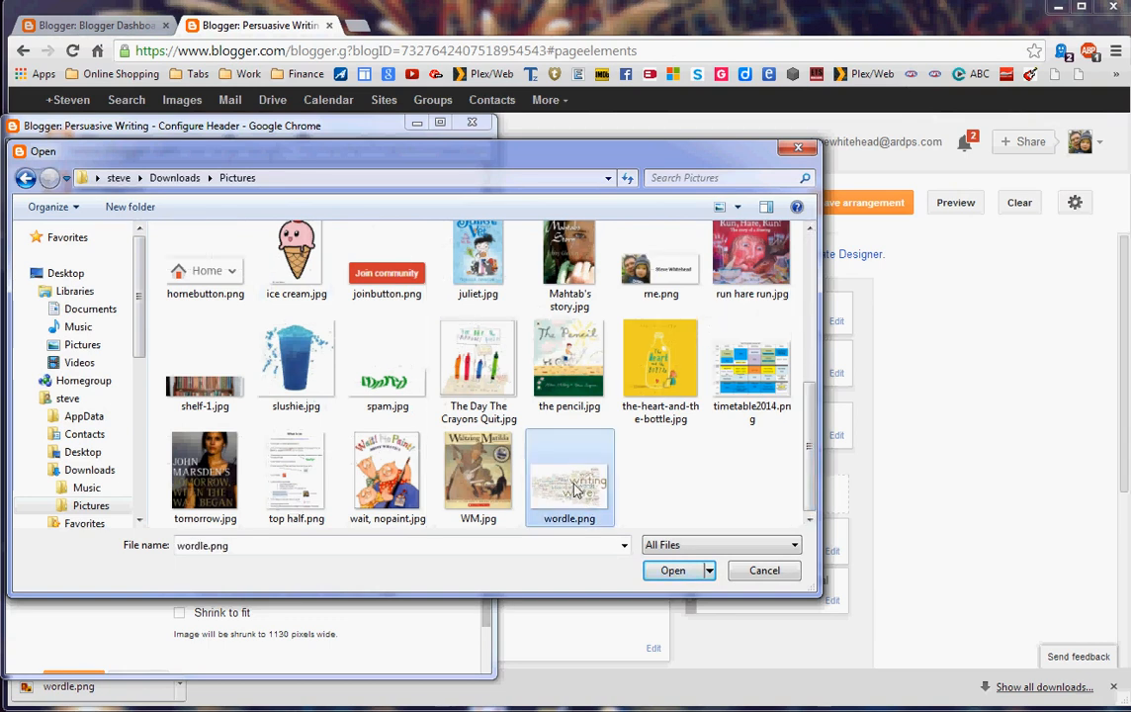
pyautogui.click(669, 569)
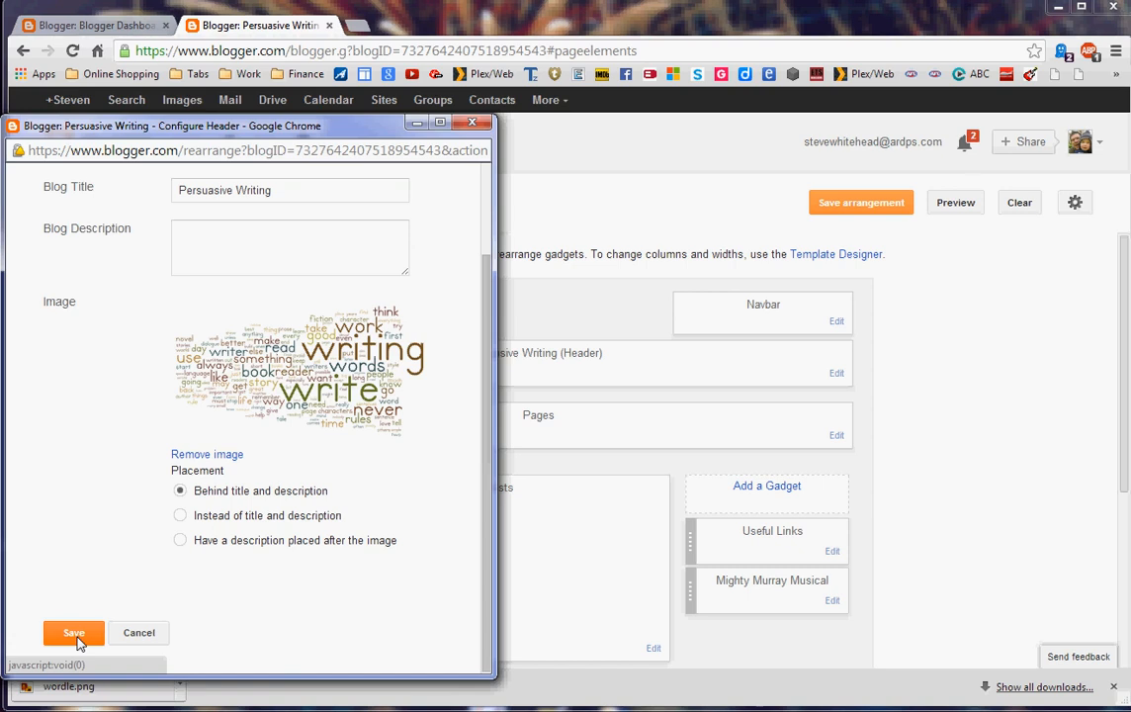
# Save the header, check the live Persuasive Writing blog, then view the Room 9/10 blog
pyautogui.click(71, 632)
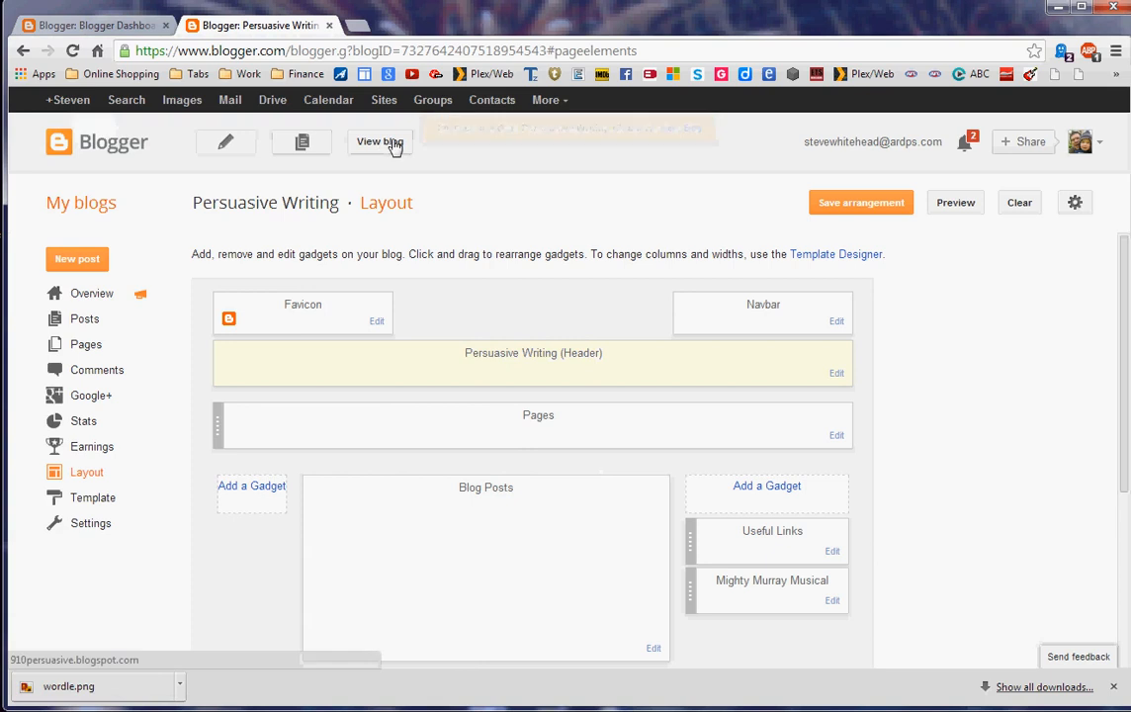
pyautogui.click(379, 142)
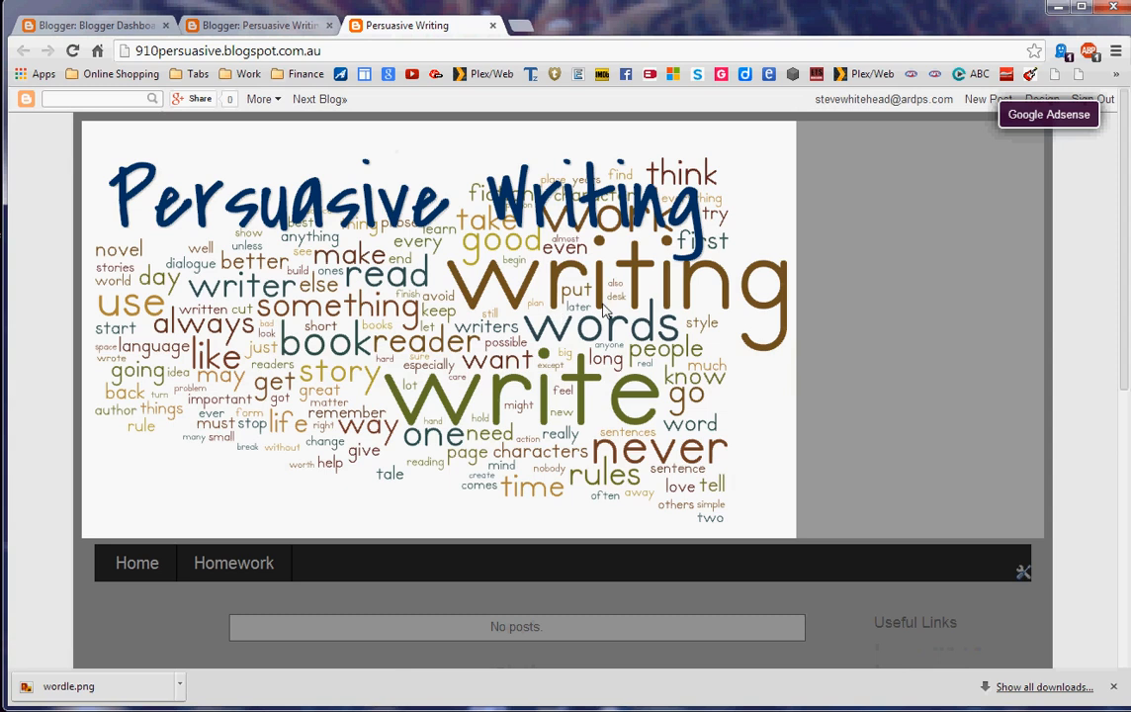
pyautogui.moveTo(586, 308)
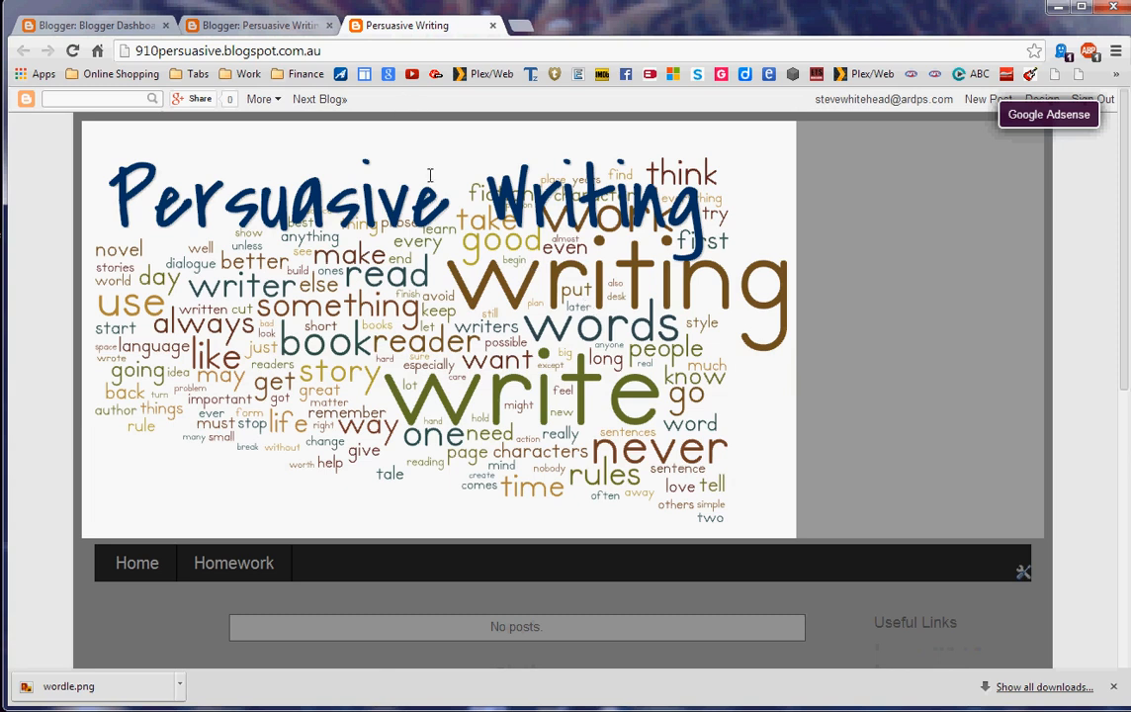
pyautogui.moveTo(234, 114)
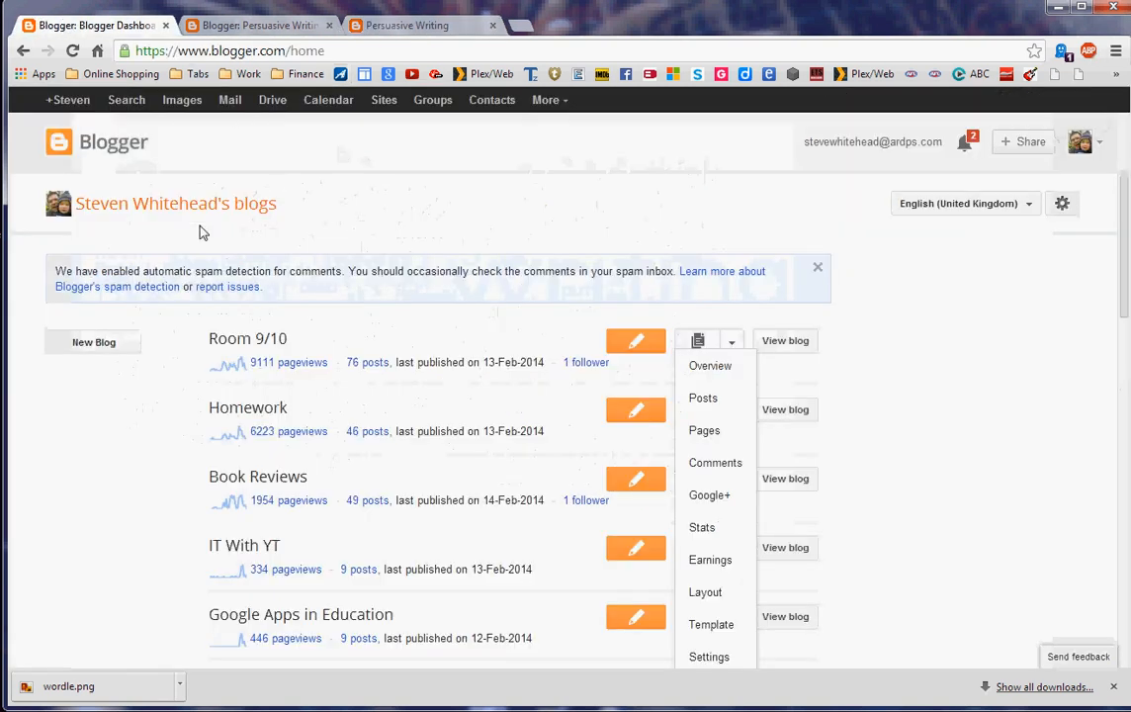
pyautogui.click(785, 340)
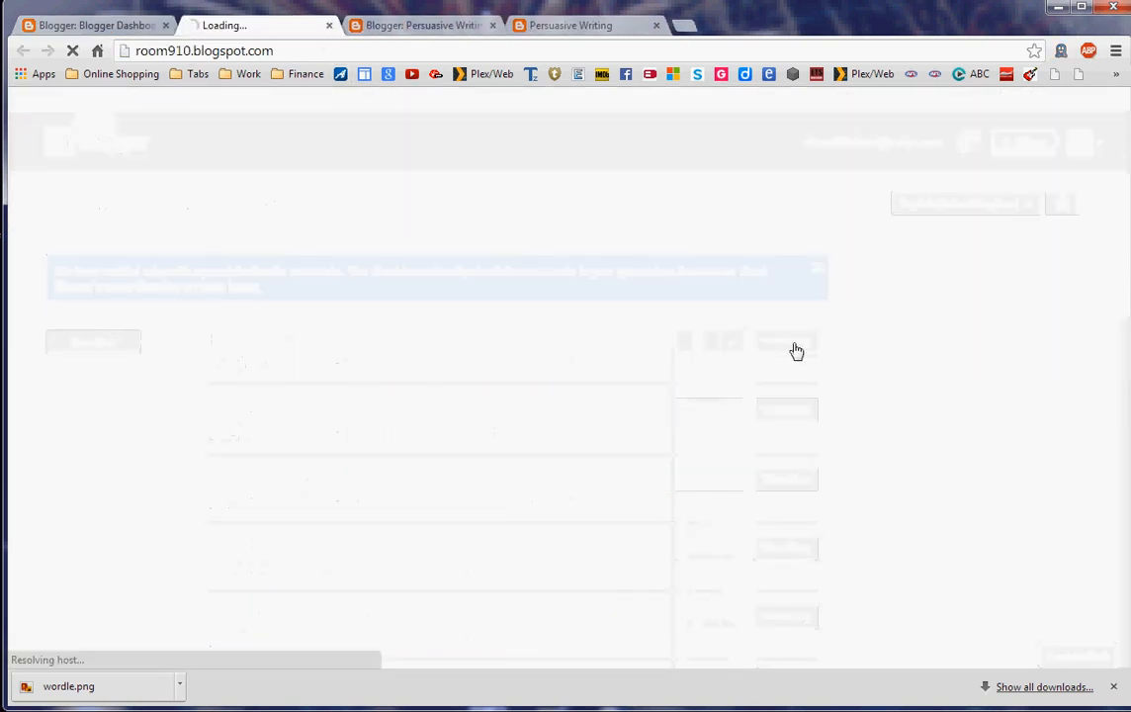